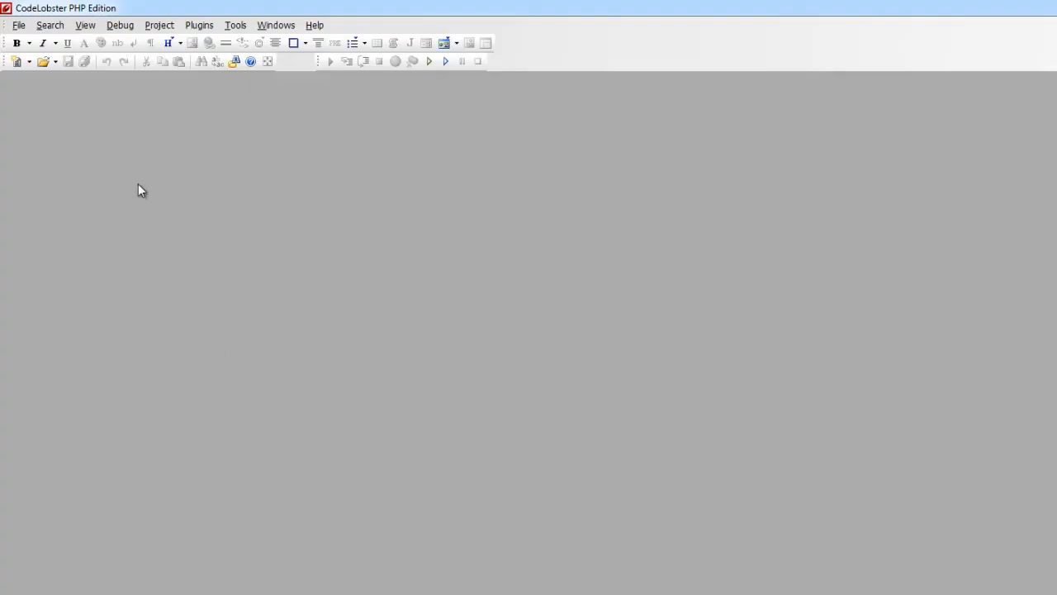
- Open load.js from the temp folder in CodeLobster to view its person inserts
left_click(49, 61)
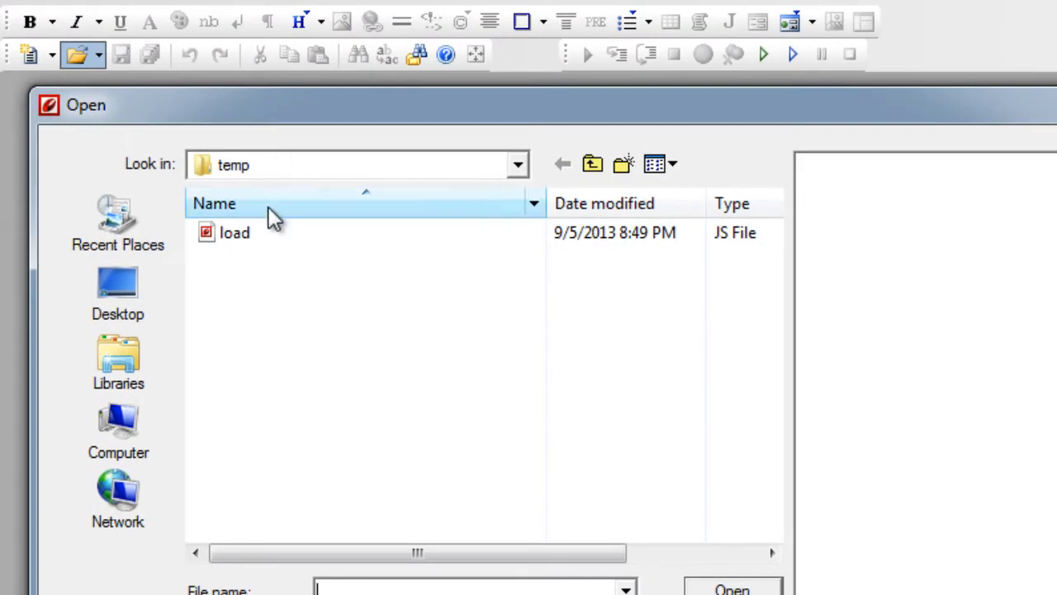
left_click(234, 234)
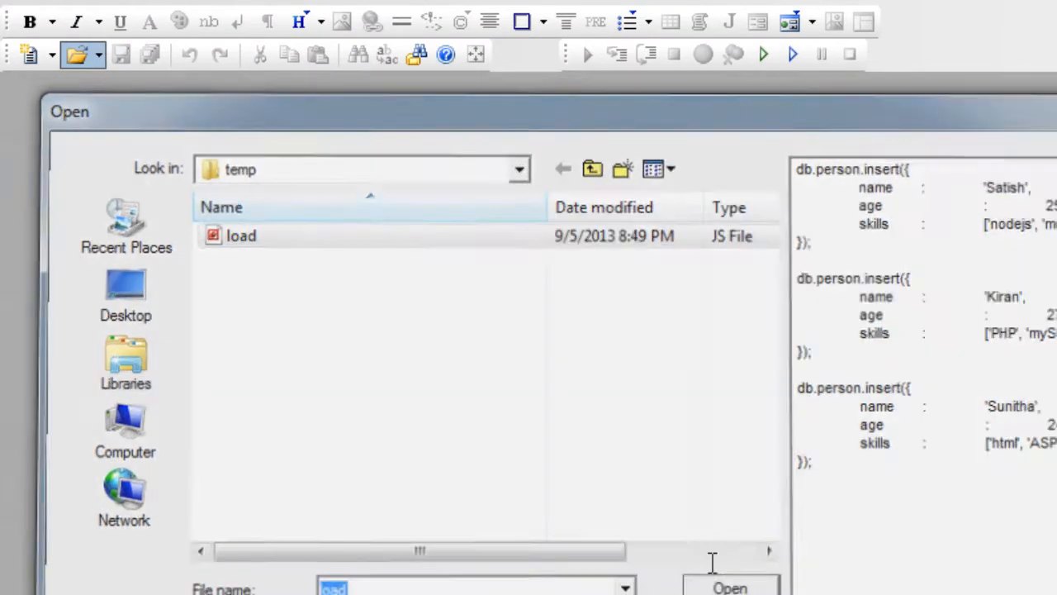
left_click(729, 587)
type("skills  :   ['.NET', '")
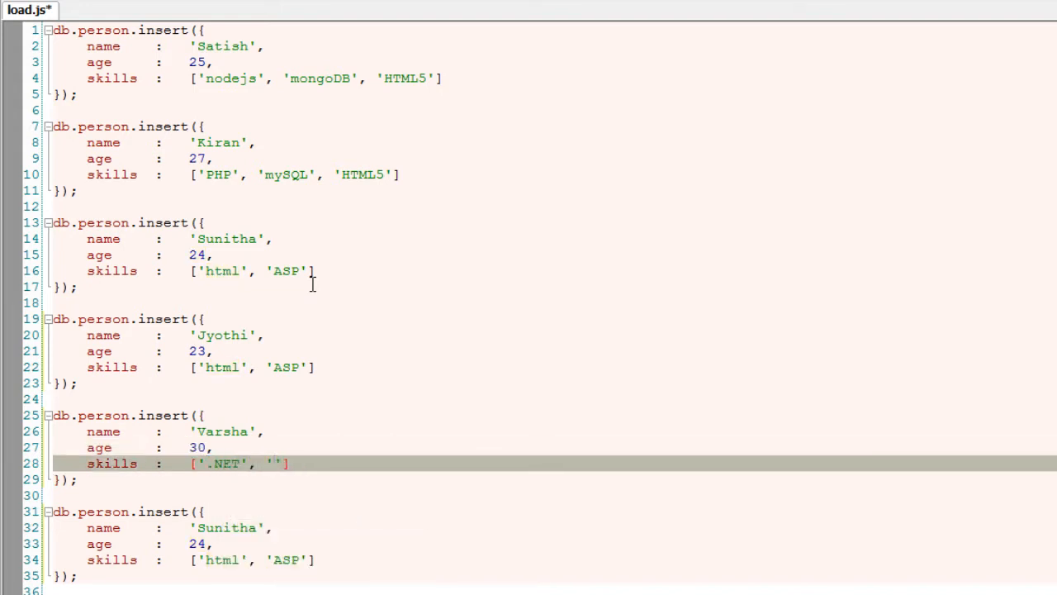
- Enter the Java and C# skill values in load.js and save the file
type("Java")
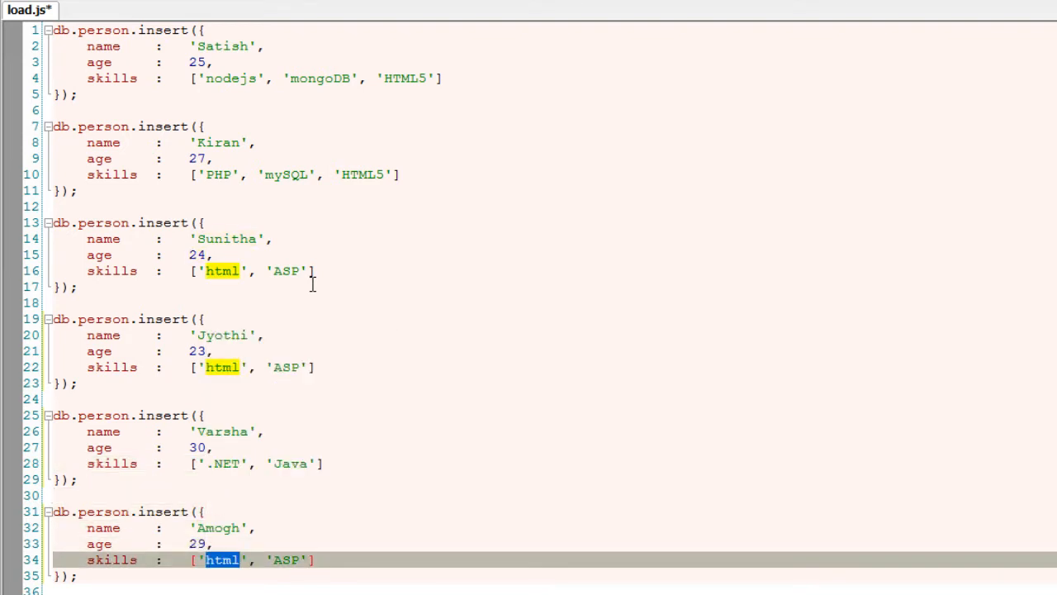
type("C#")
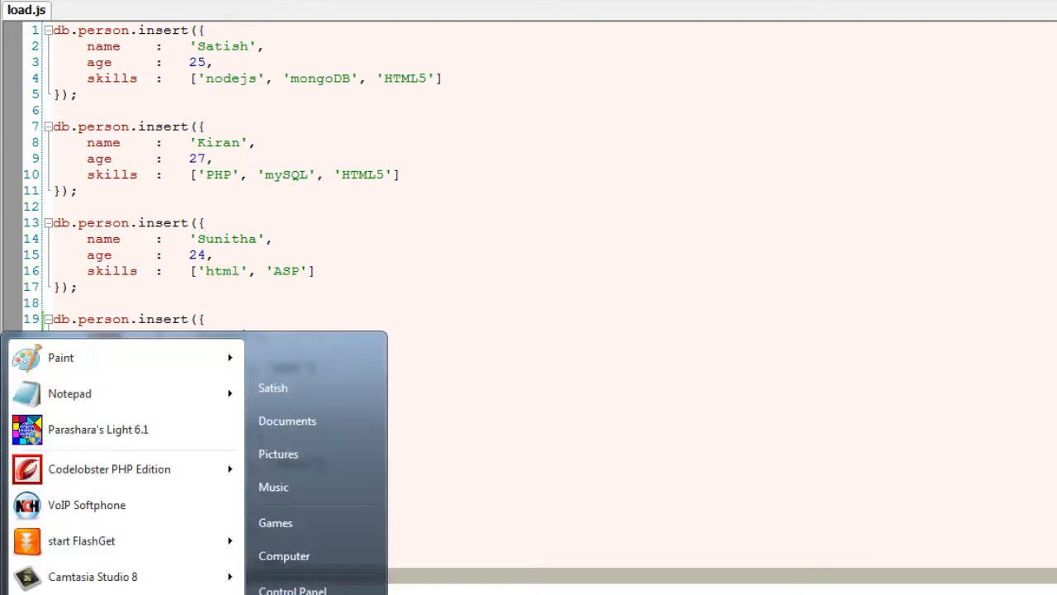
- Browse to C:\mongodb\bin in Explorer and launch mongod
left_click(284, 556)
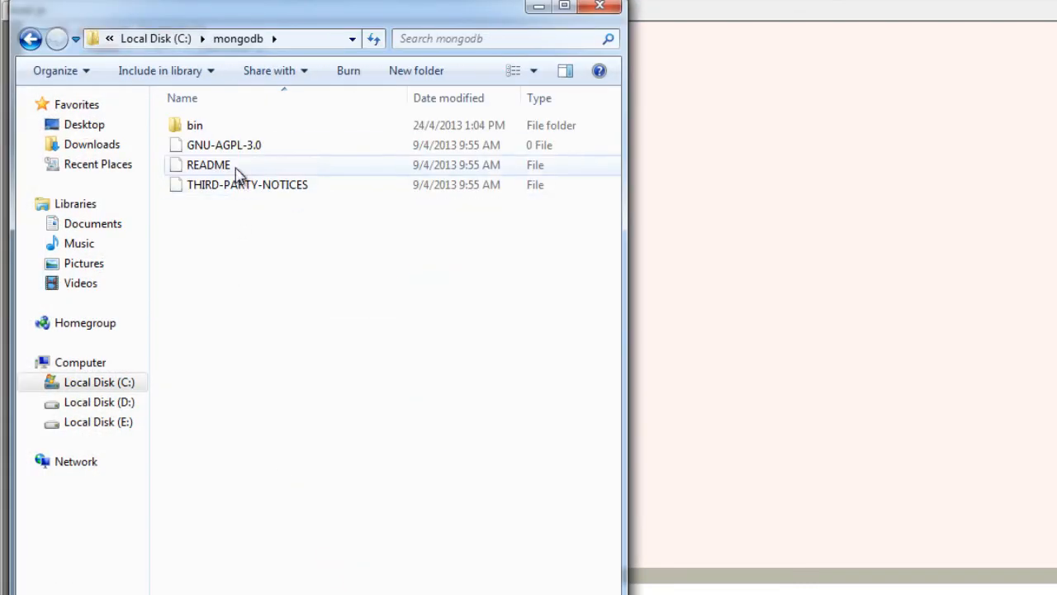
double_click(194, 124)
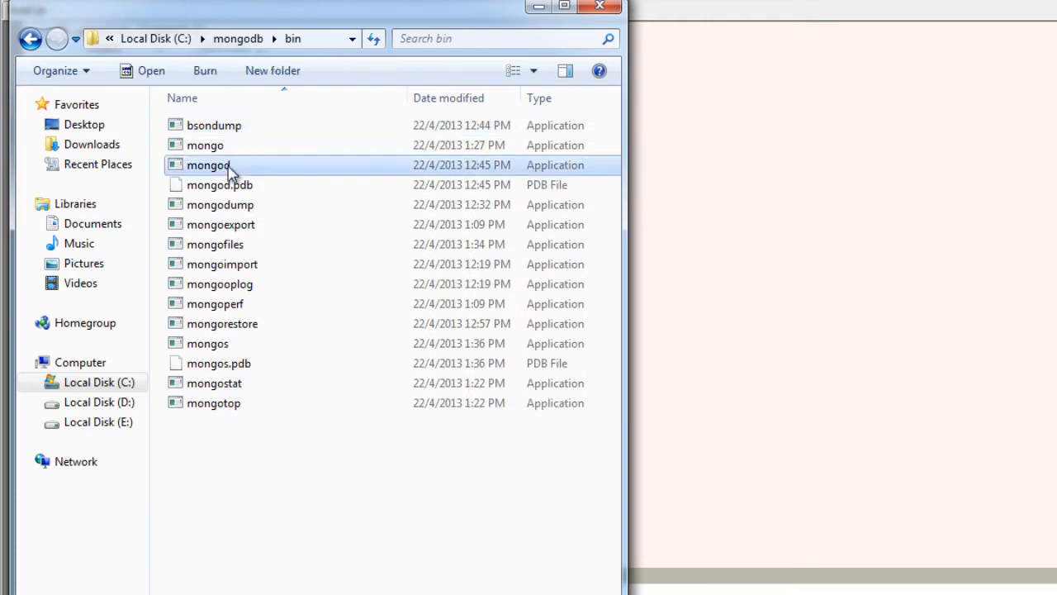
double_click(208, 164)
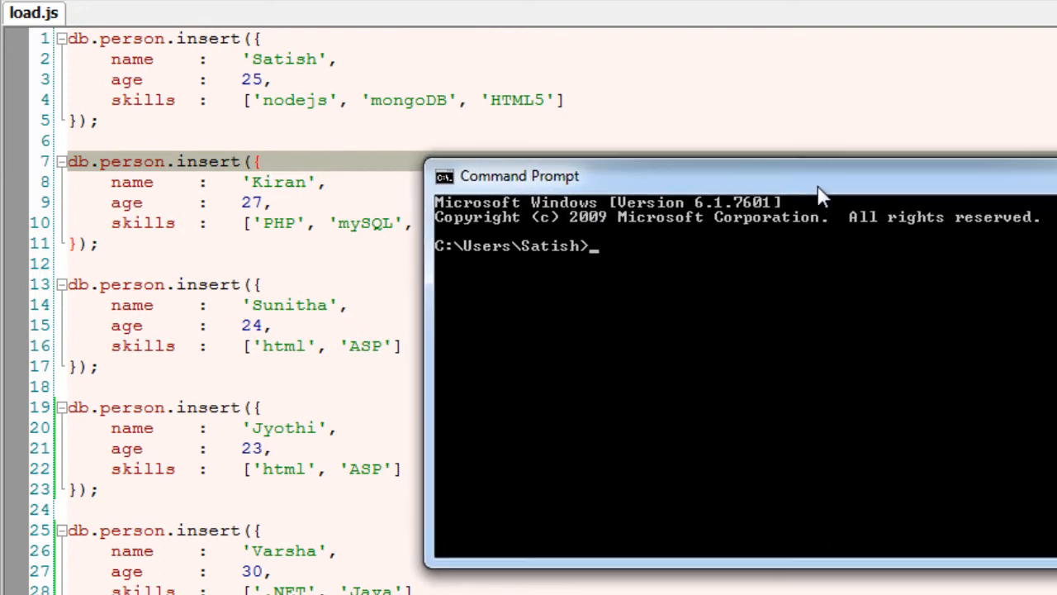
- From C:\mongodb\bin, run mongo 127.0.0.1/satish C:/temp/load.js
type("cd\\")
type("mongo")
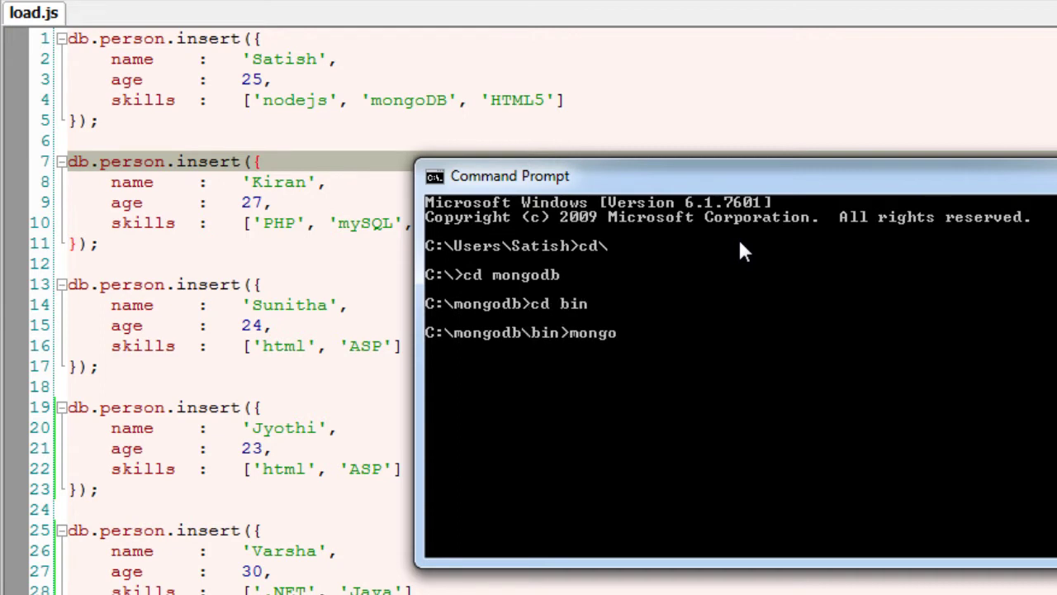
type("127")
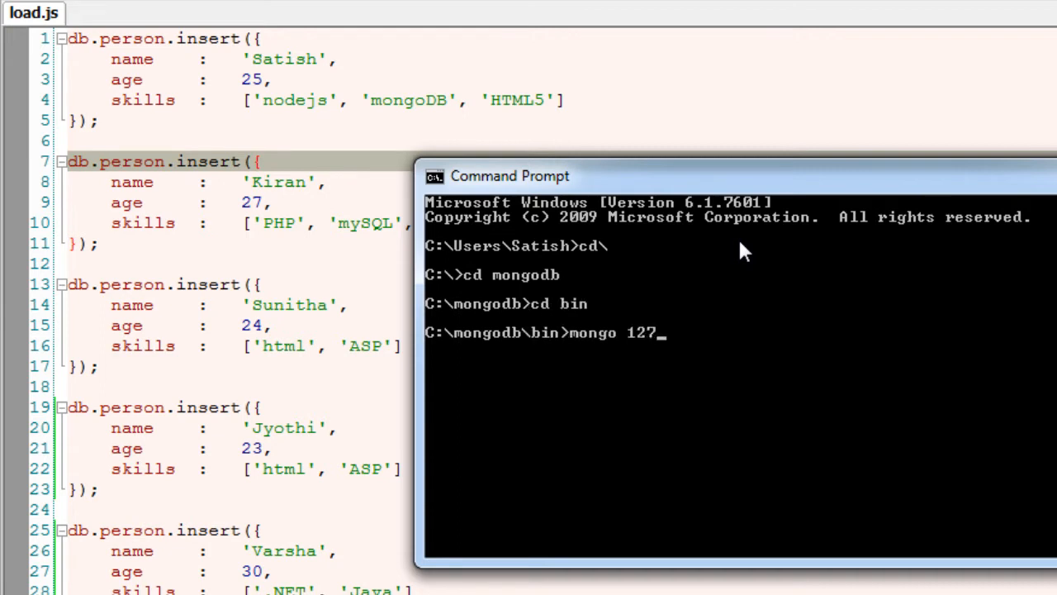
type(".0.0.1")
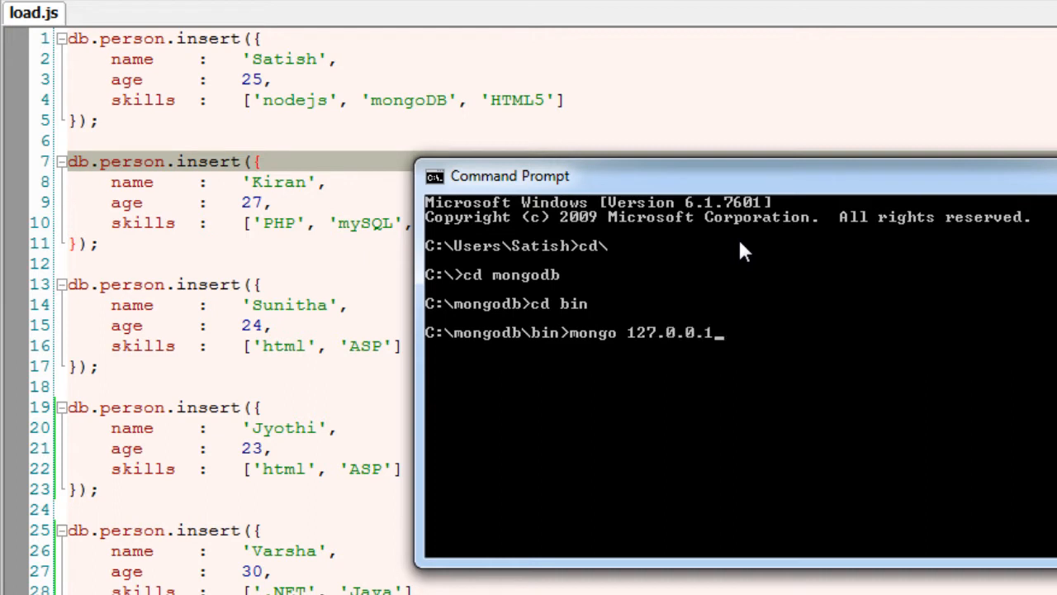
type("/satish C:")
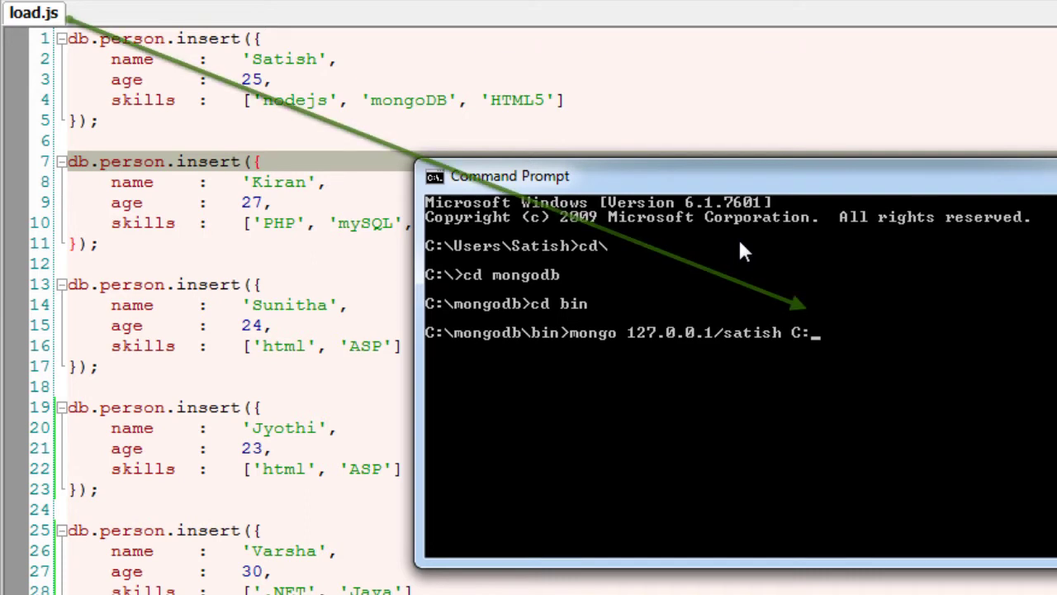
type("/temp")
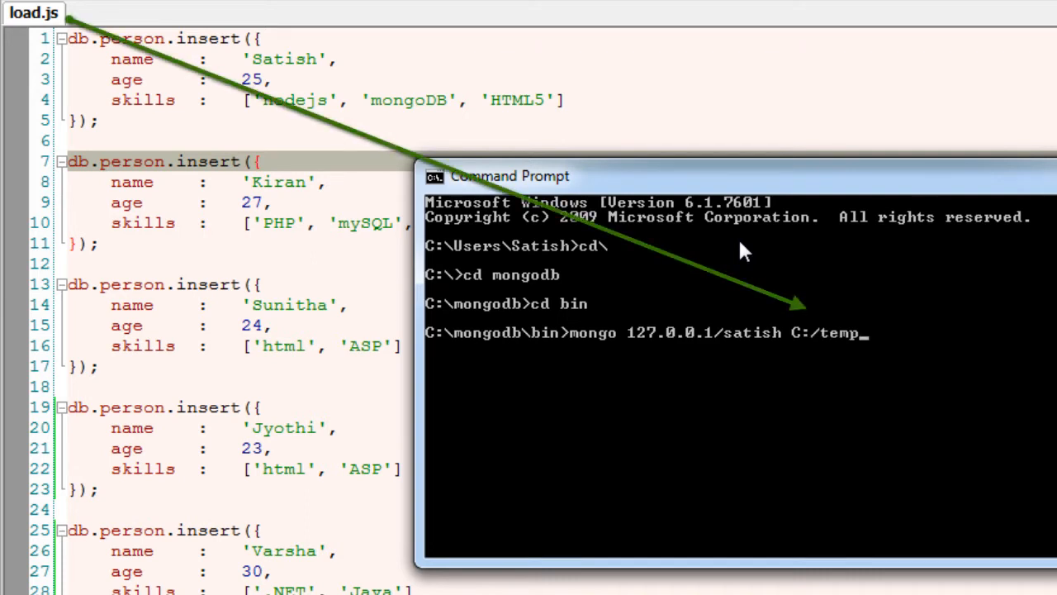
type("/load.js")
type("mono")
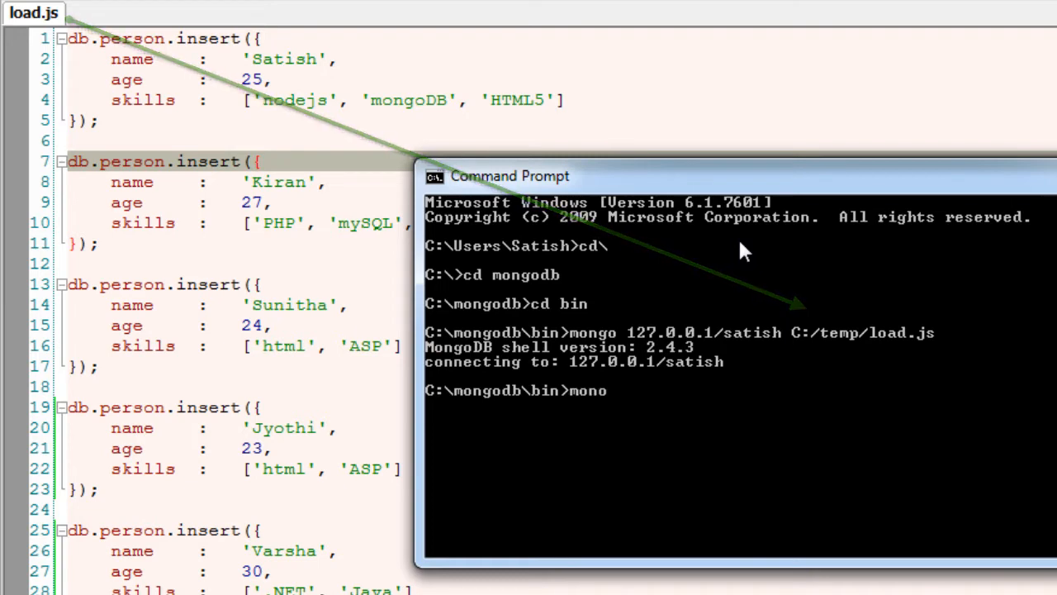
- Start the interactive mongo shell and switch to the satish database
key("Enter")
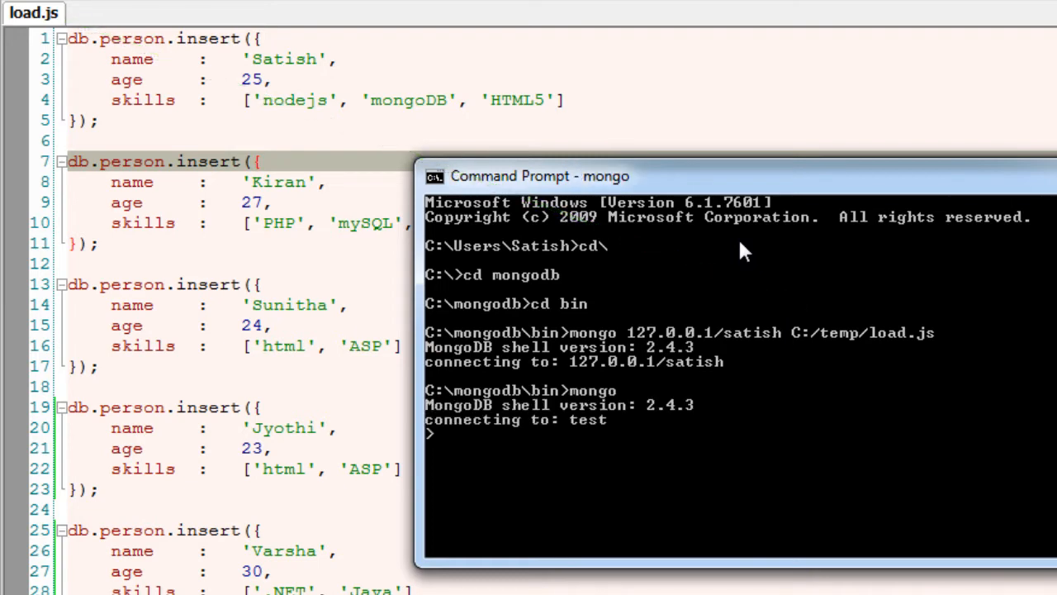
type("use sa")
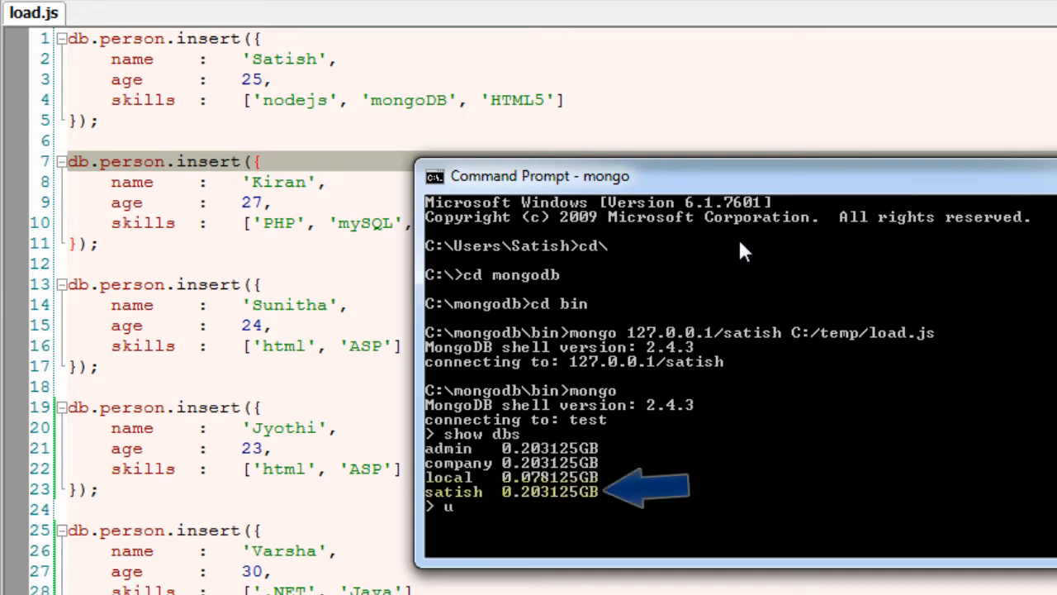
type("se satish")
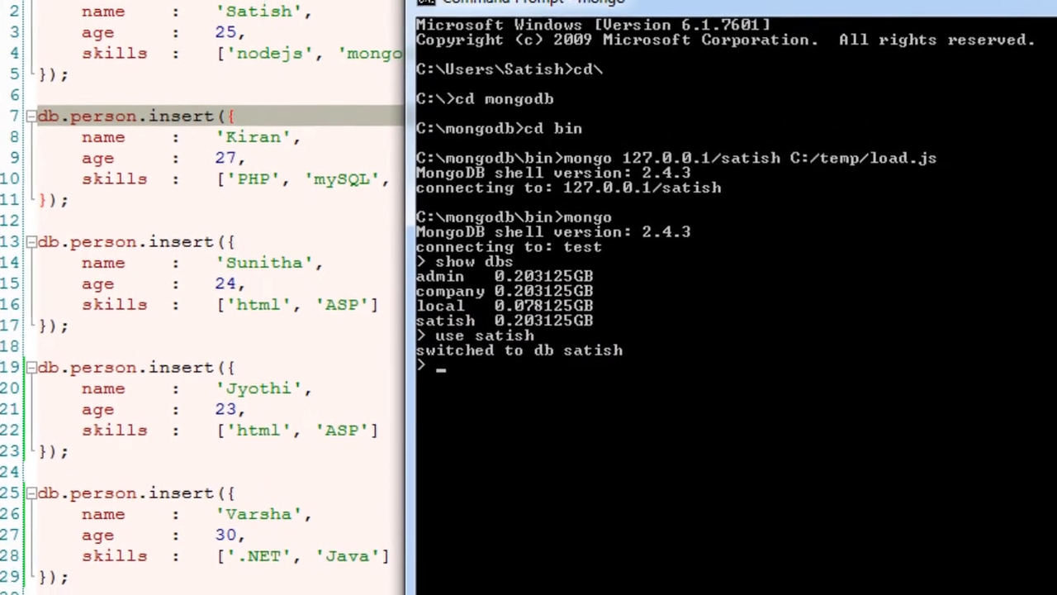
- Run db.person.find() to display all six person documents
scroll("down", 3)
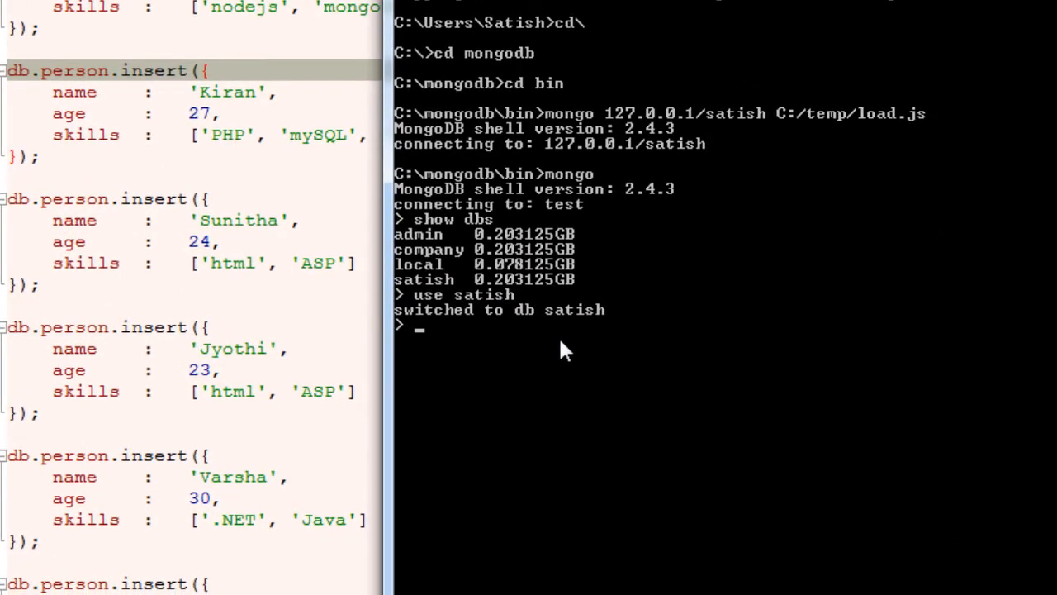
type("db.")
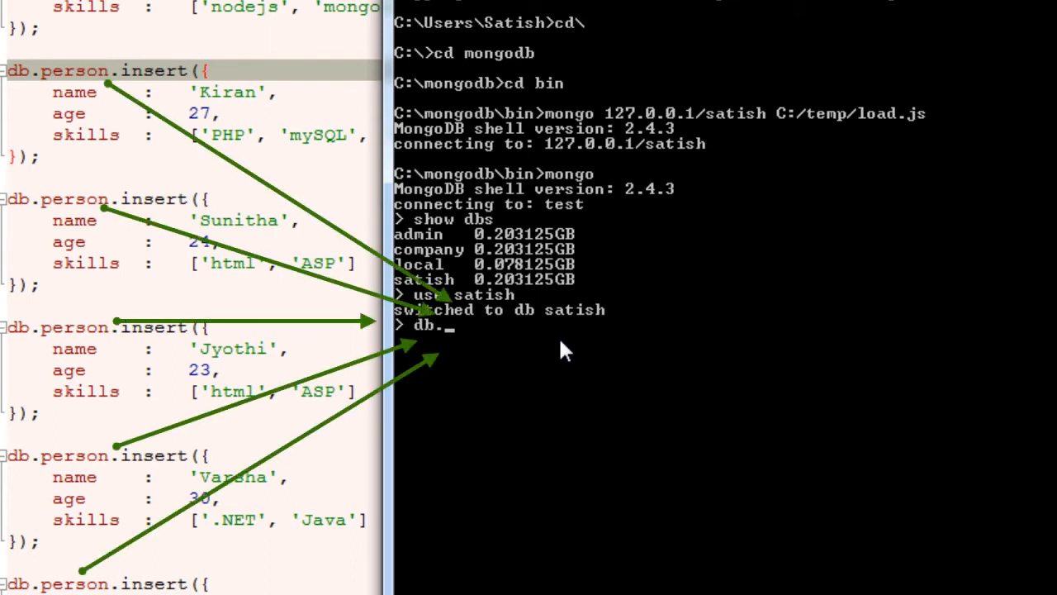
type("person.fin")
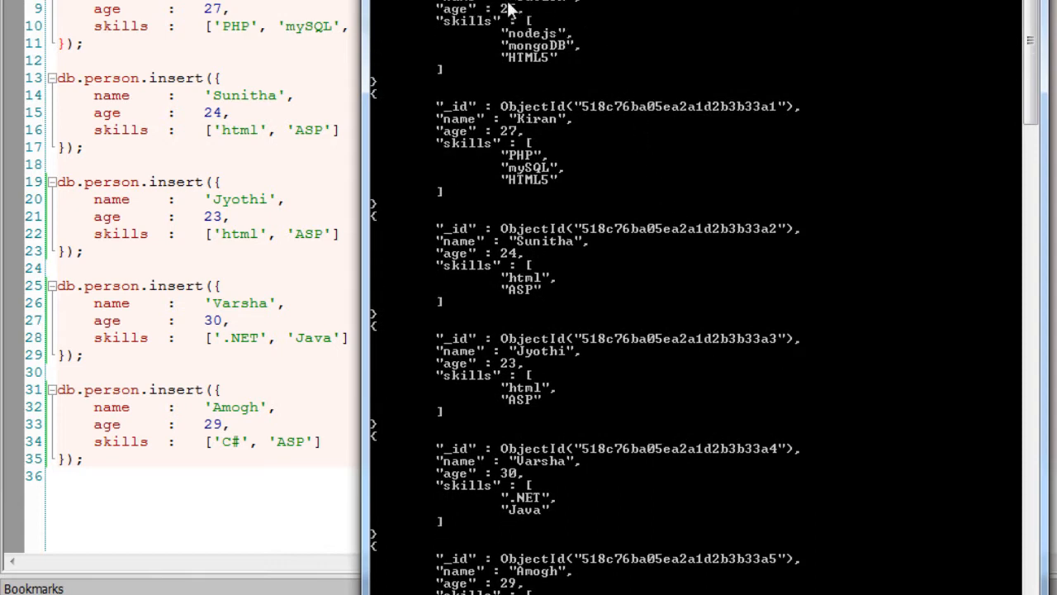
mouse_move(502, 488)
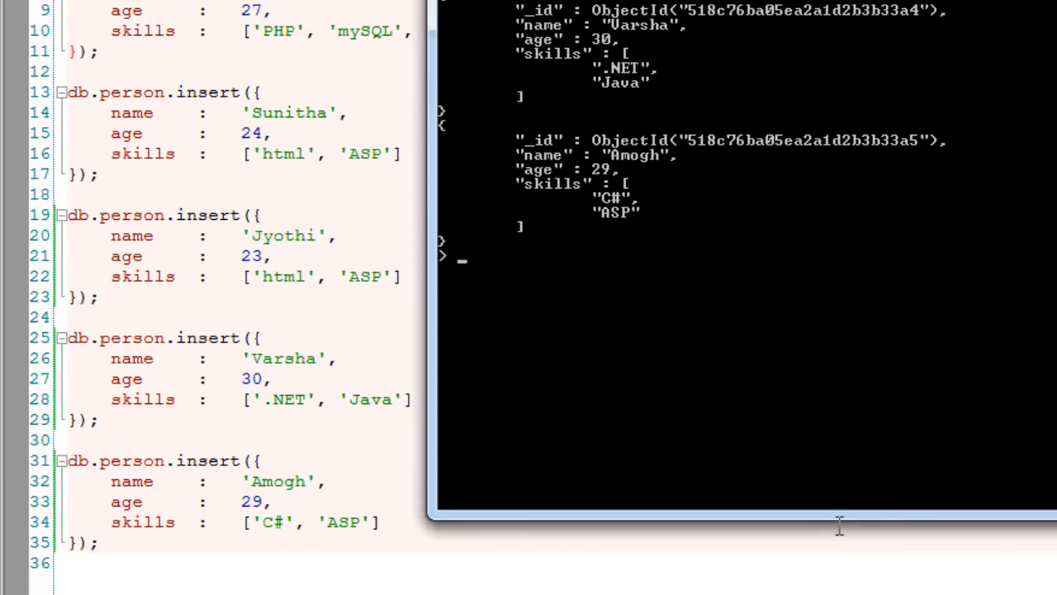
mouse_move(758, 336)
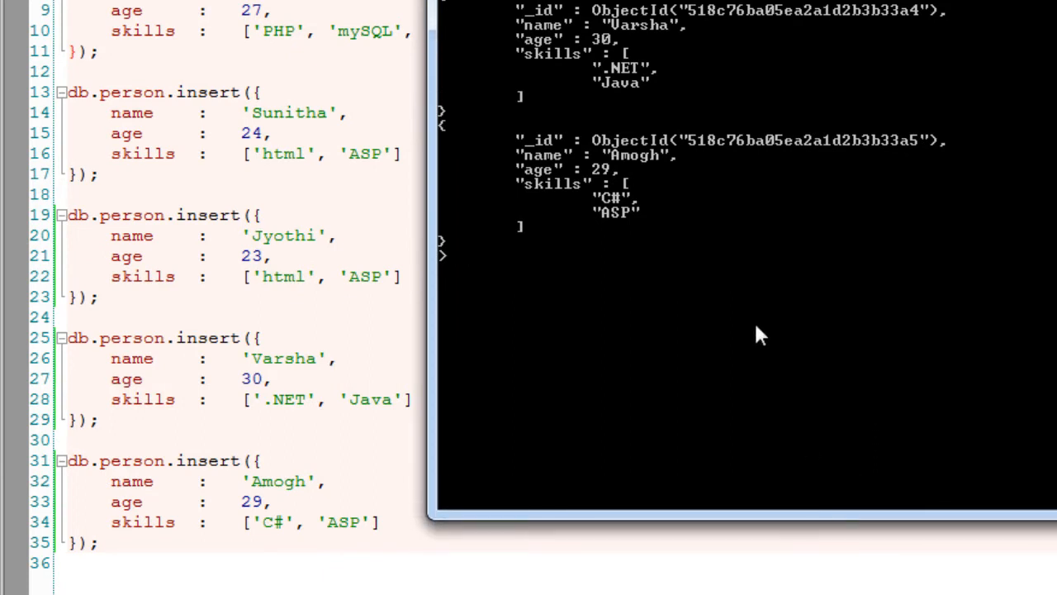
- Type db.person.find({}, {name: 1, _id: 0}); and begin a skills condition
type("db.person.")
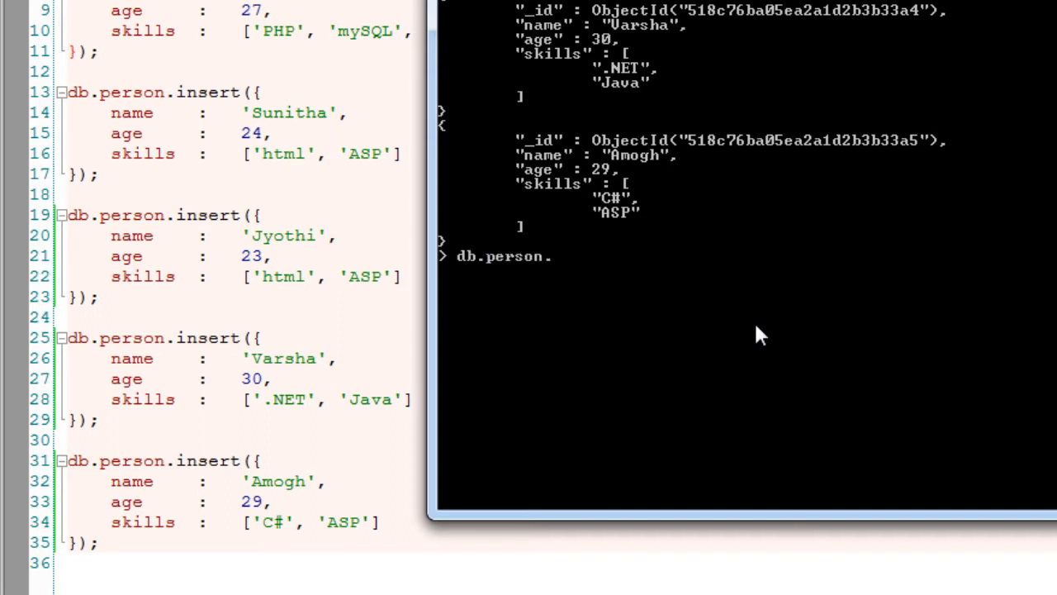
type("find()")
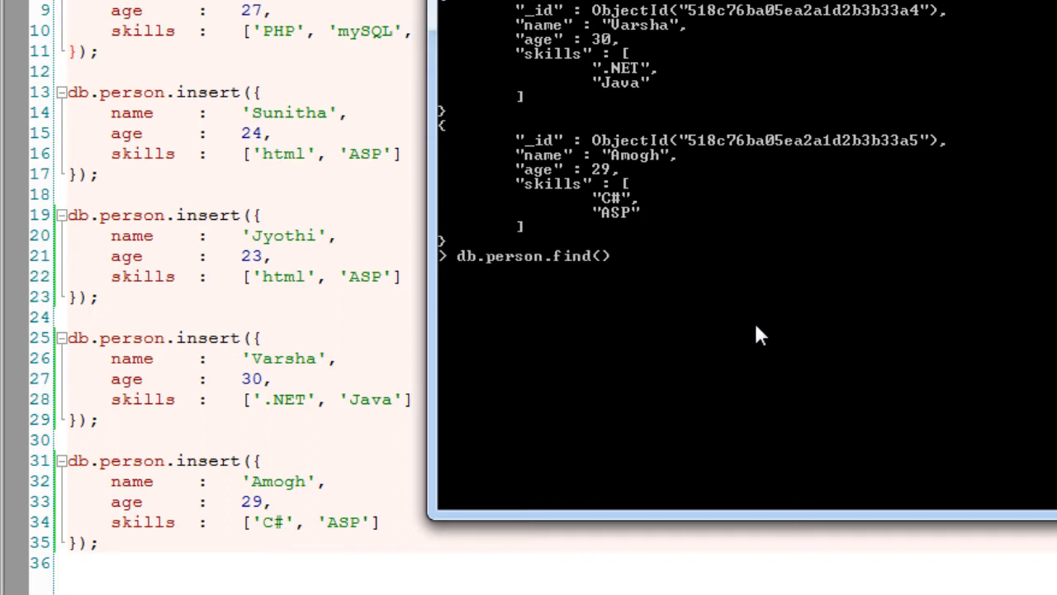
type(";")
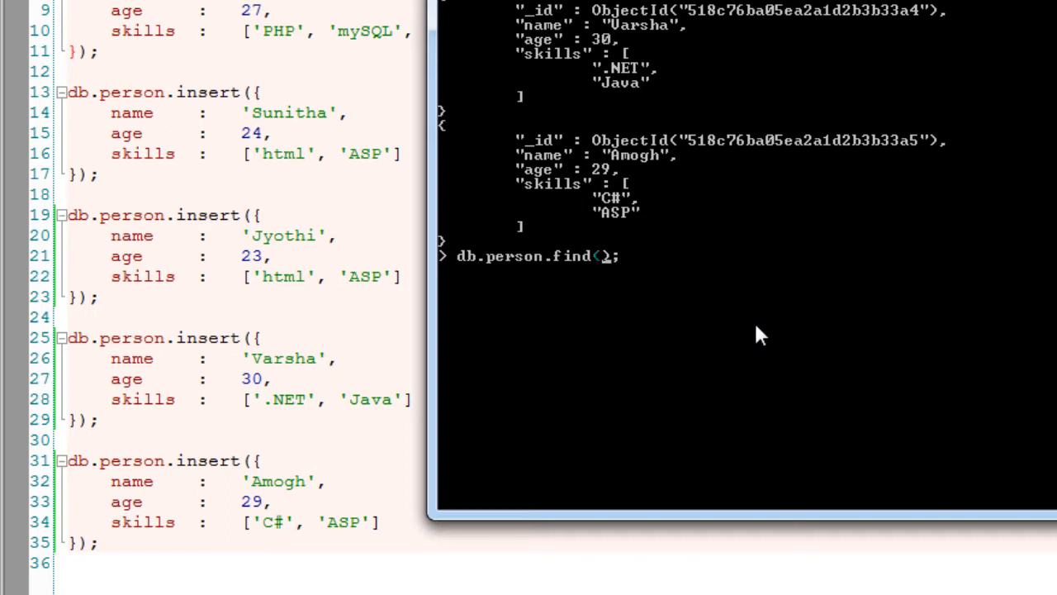
type("{},")
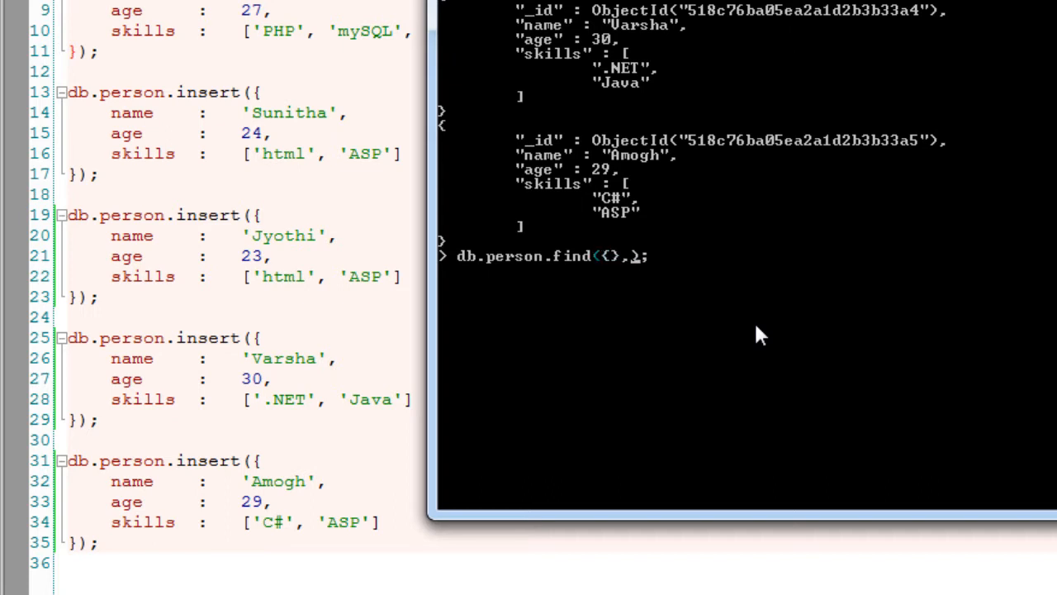
type("{}")
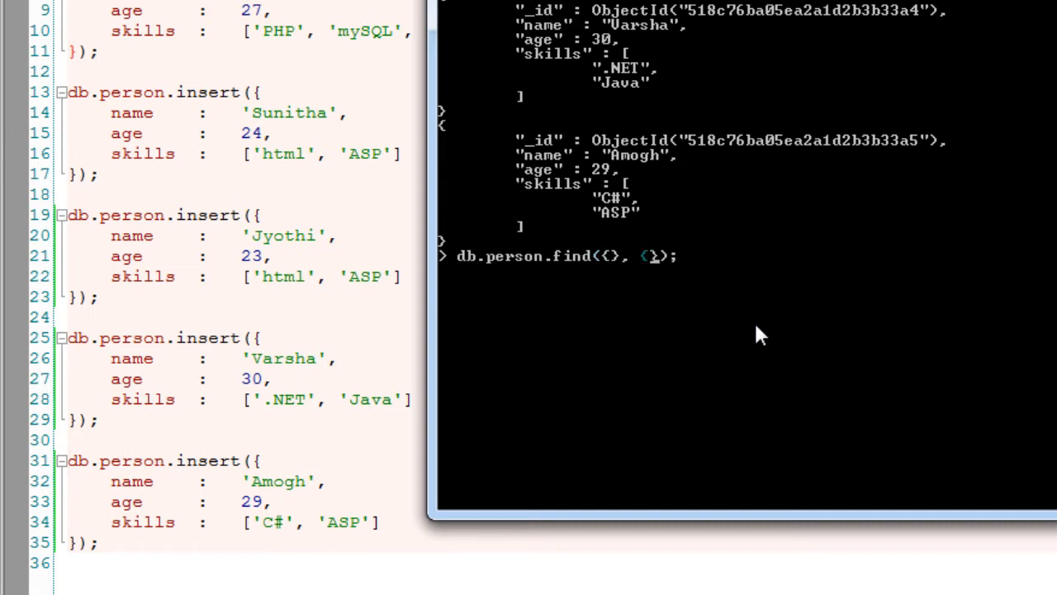
type("name: 1, _id: 0")
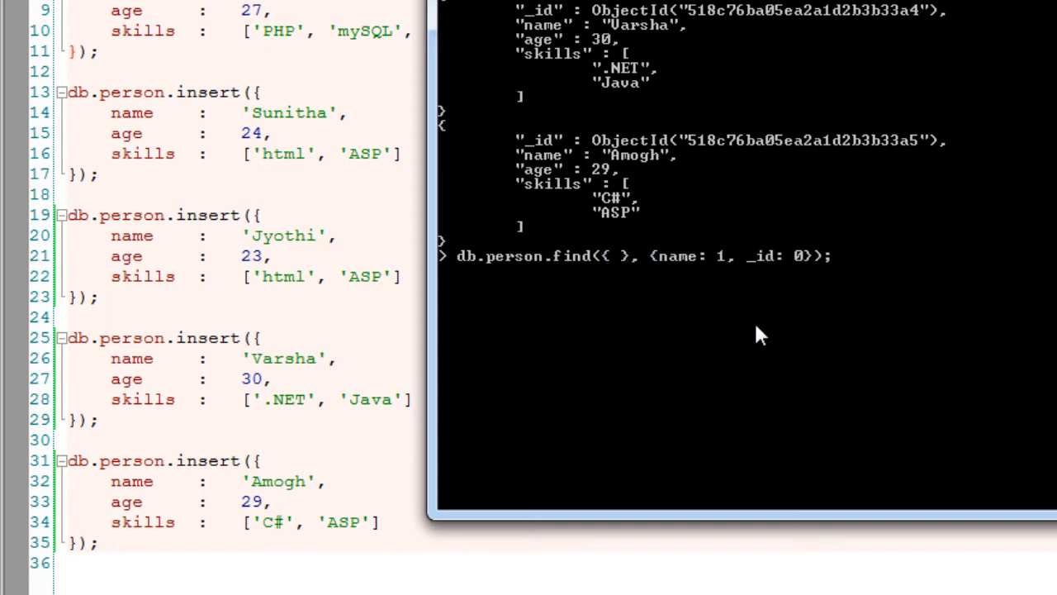
type("_")
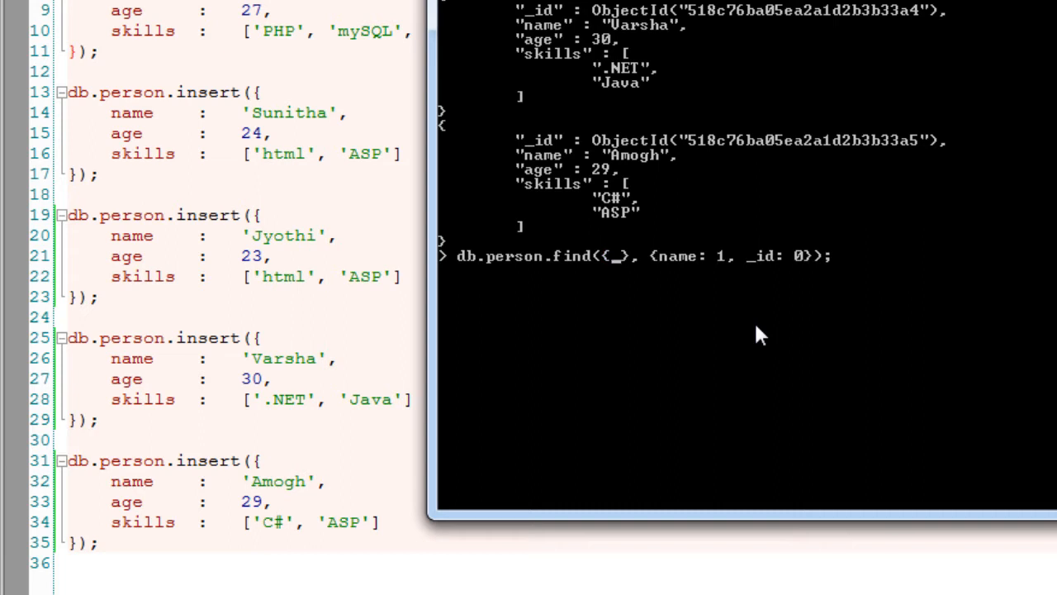
type("skills: {")
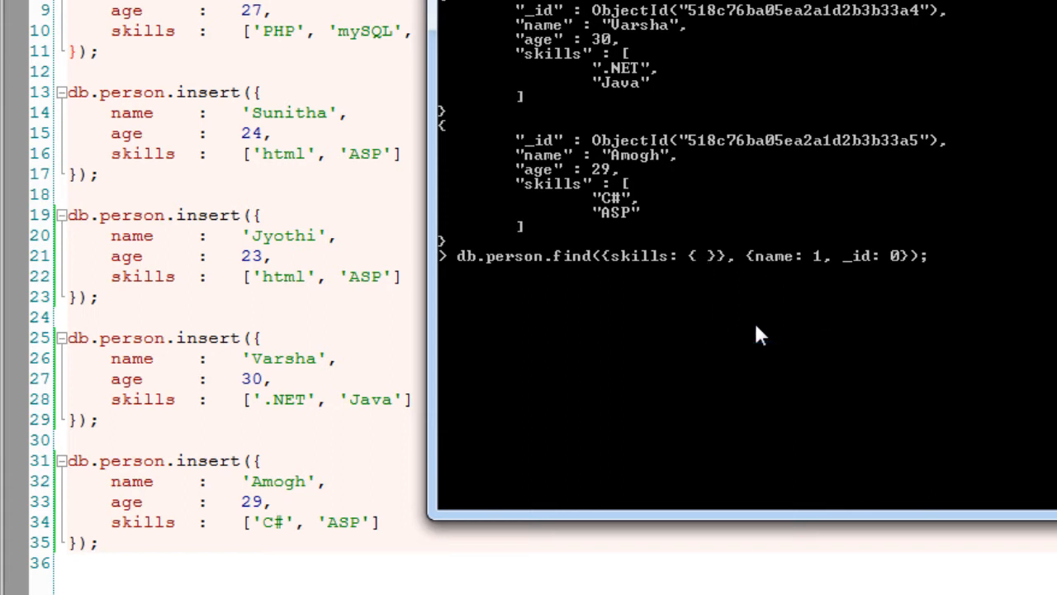
- Run the $all query for skills ['html','css'], which returns nothing
type("$all:")
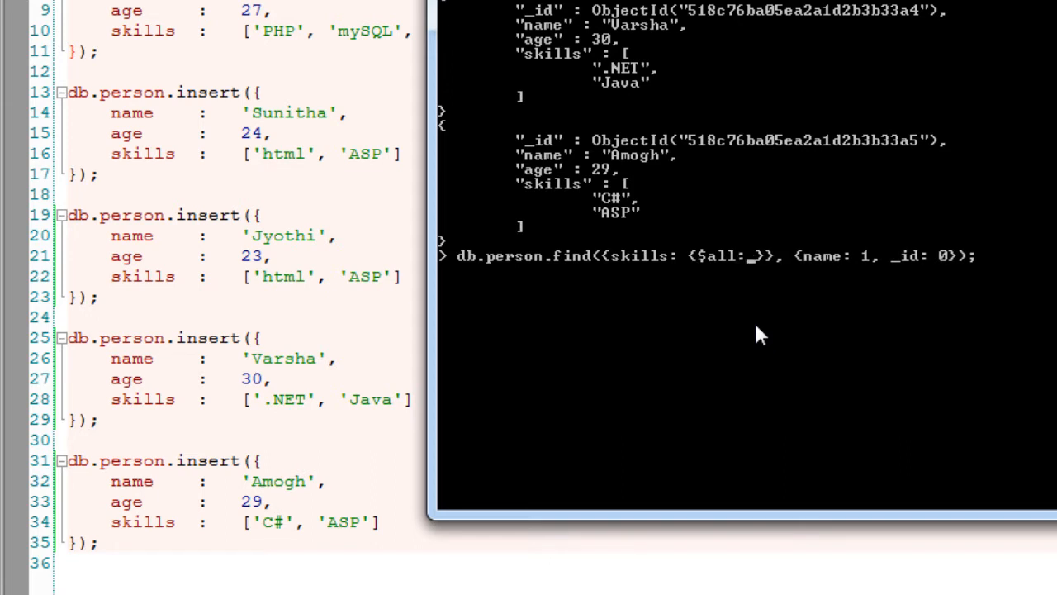
type("[]")
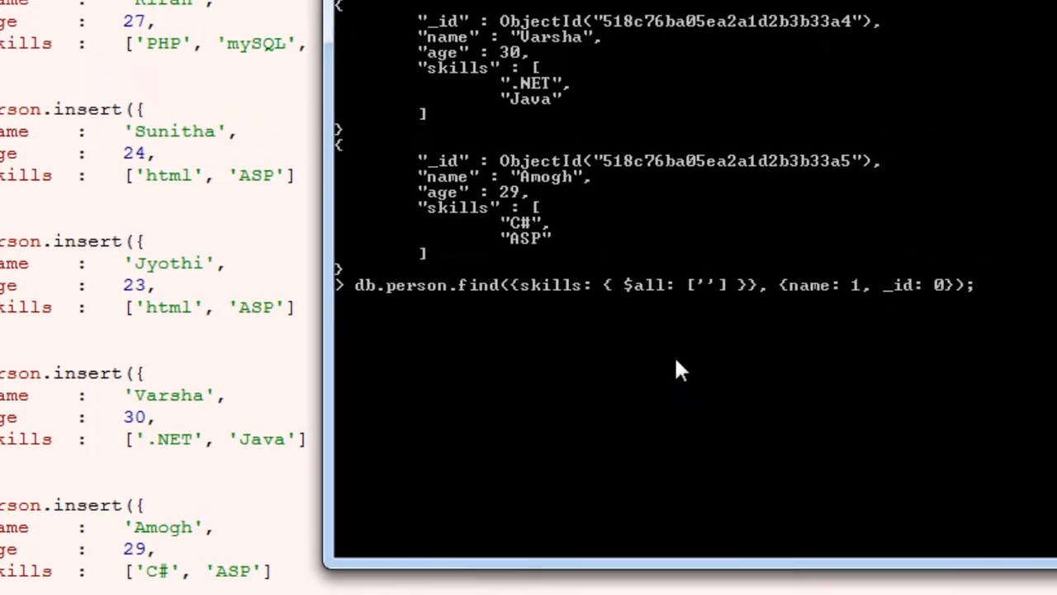
type("html")
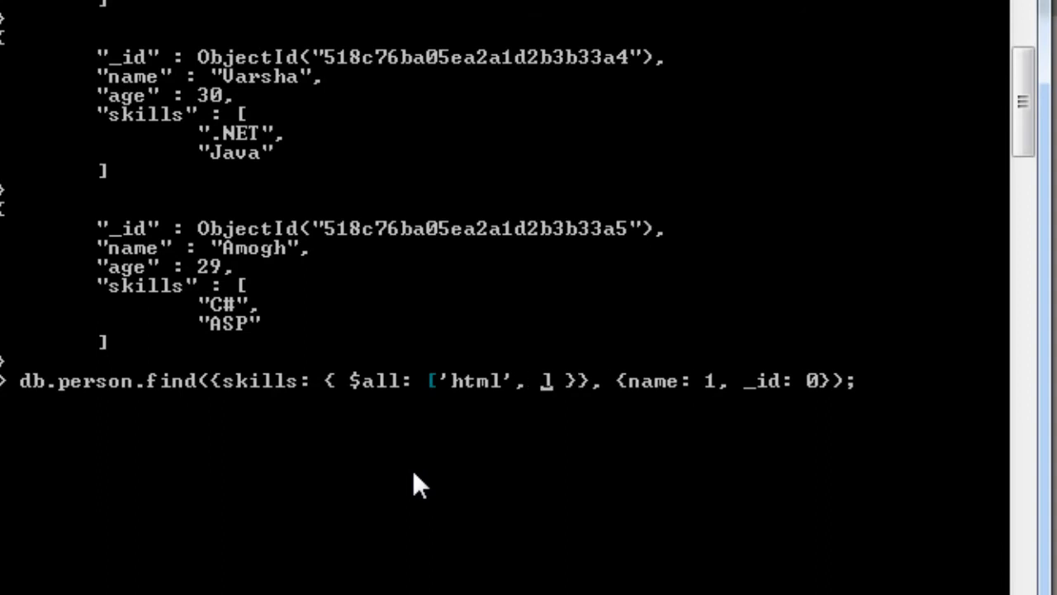
type("'c")
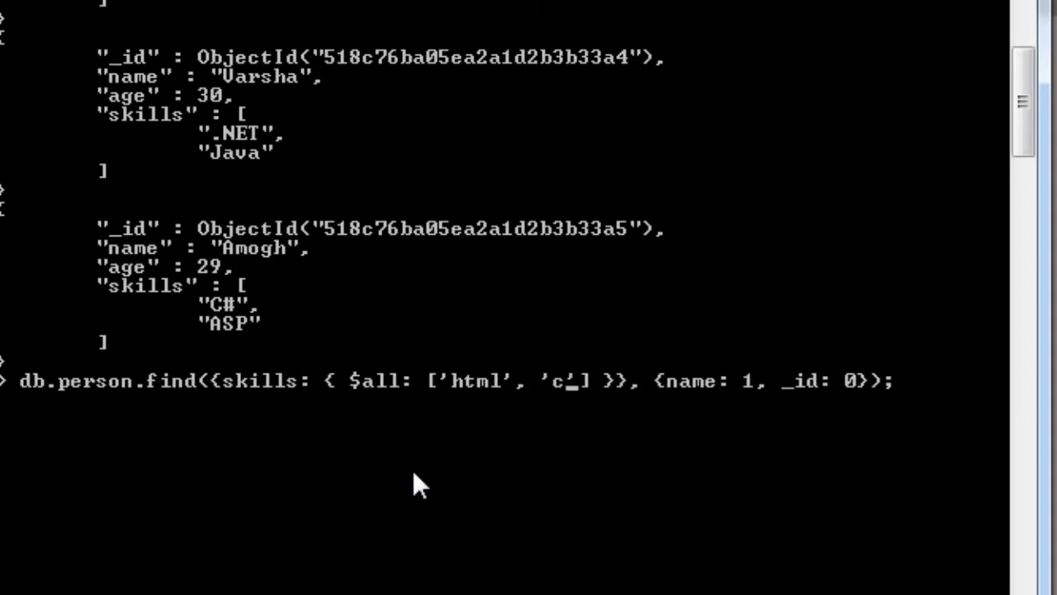
type("ss")
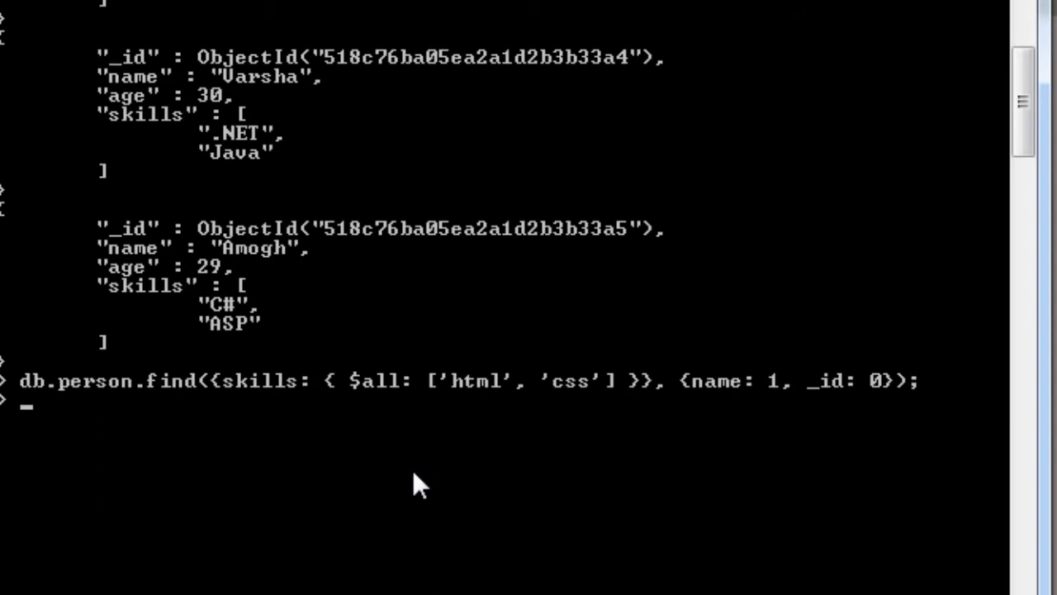
mouse_move(201, 331)
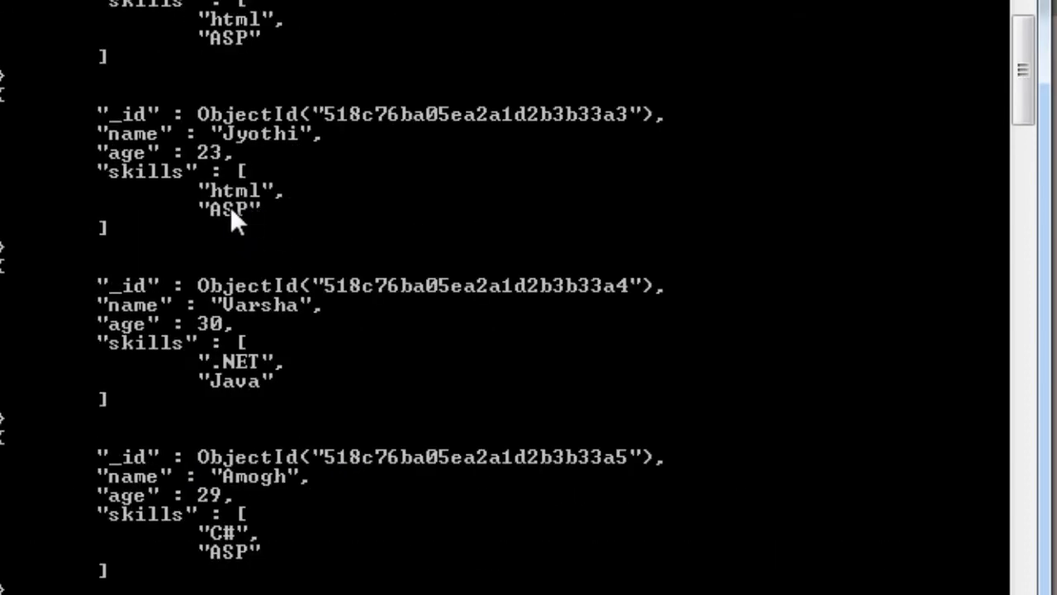
- Rerun the $all query with html and ASP, returning Sunitha and Jyothi
scroll("up", 3)
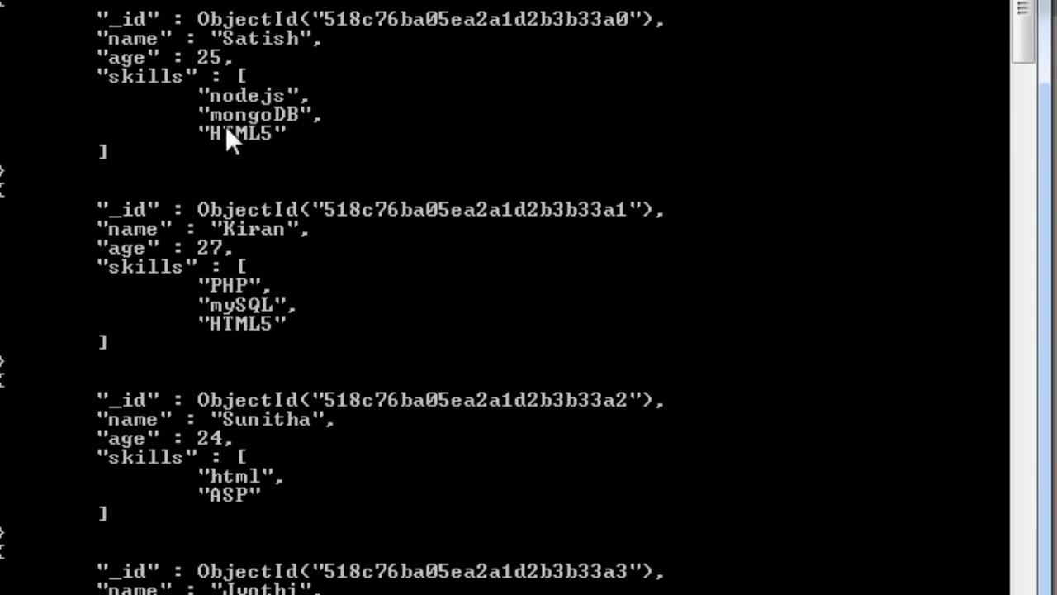
scroll("down", 3)
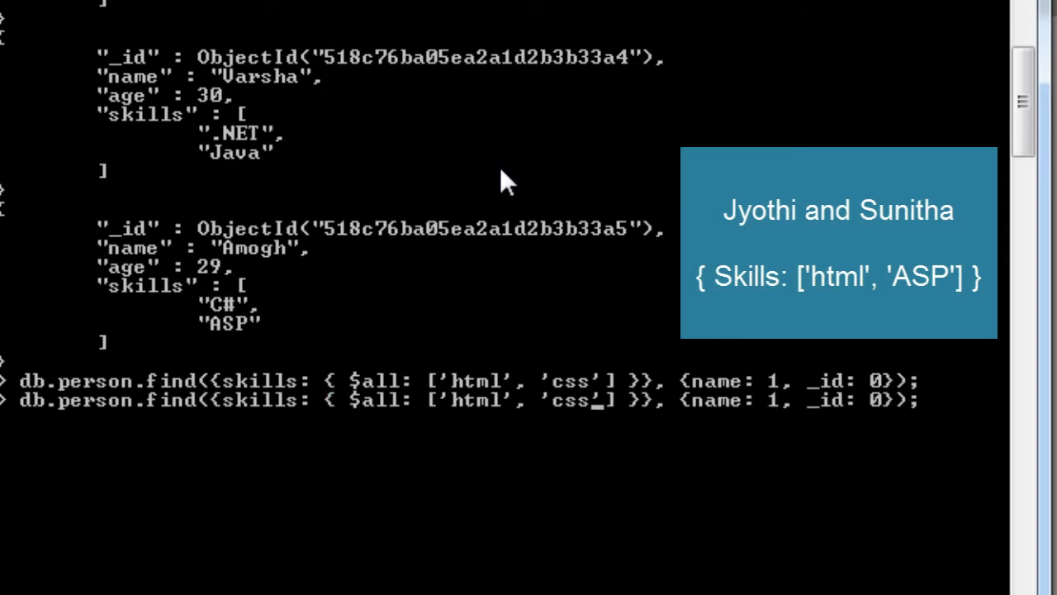
type("ASP")
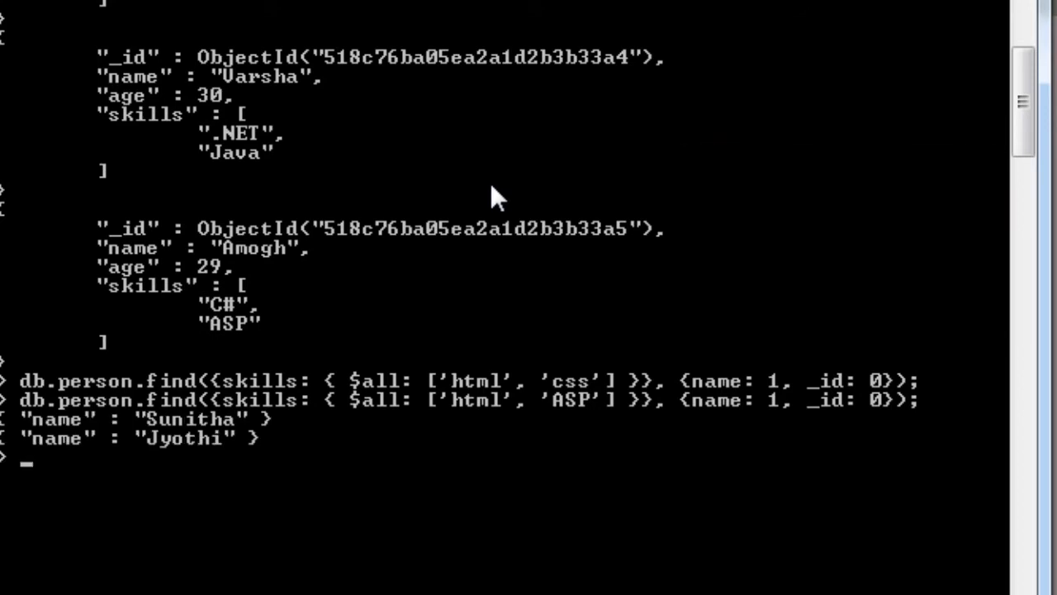
mouse_move(380, 426)
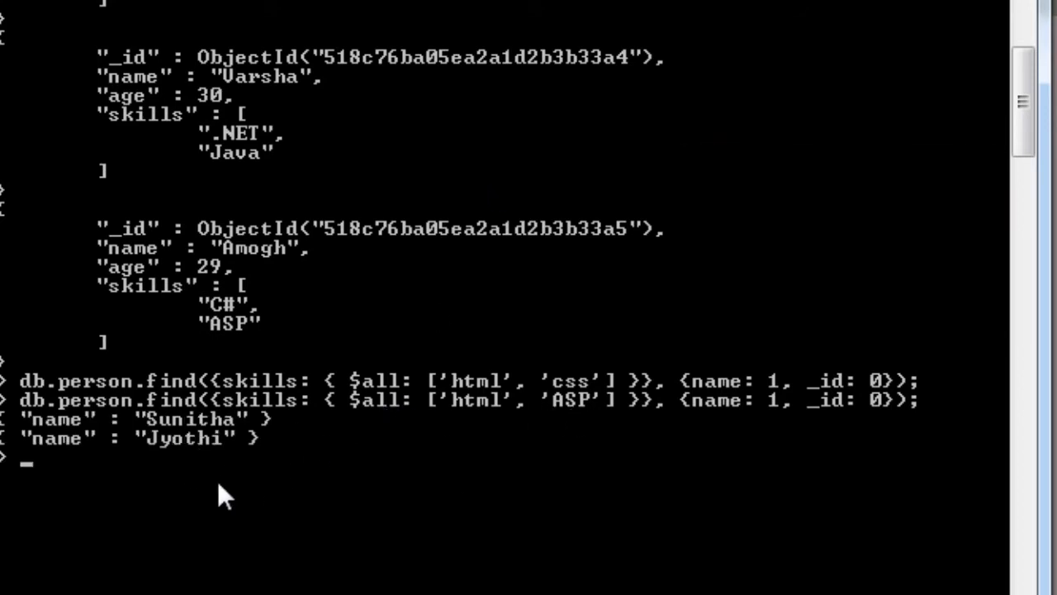
mouse_move(516, 322)
type("db.person.find({skills: { $in: ['html', 'css'] }}, {name: 1, _id: 0});")
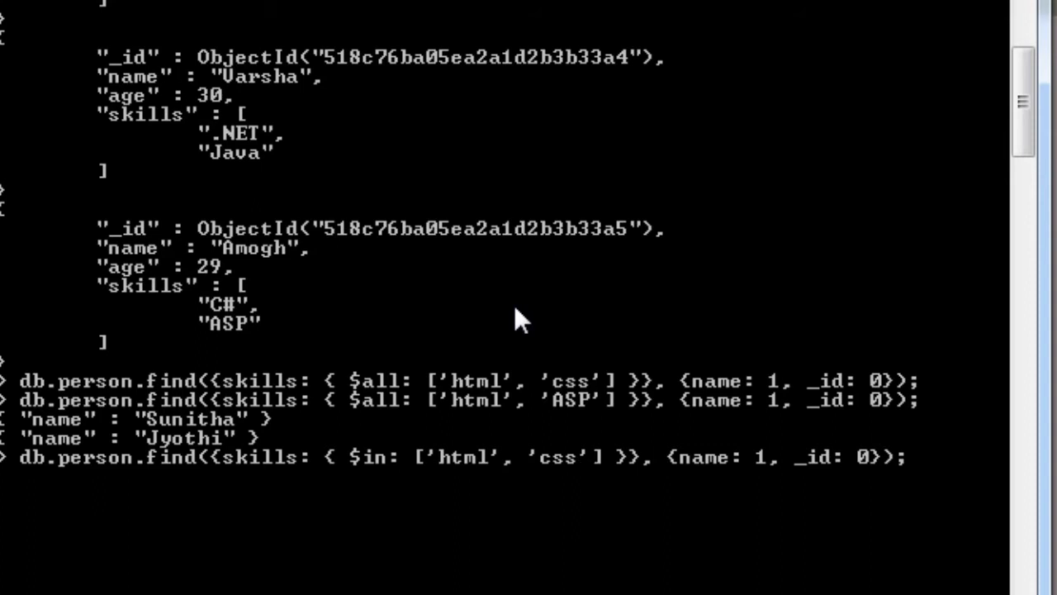
mouse_move(264, 303)
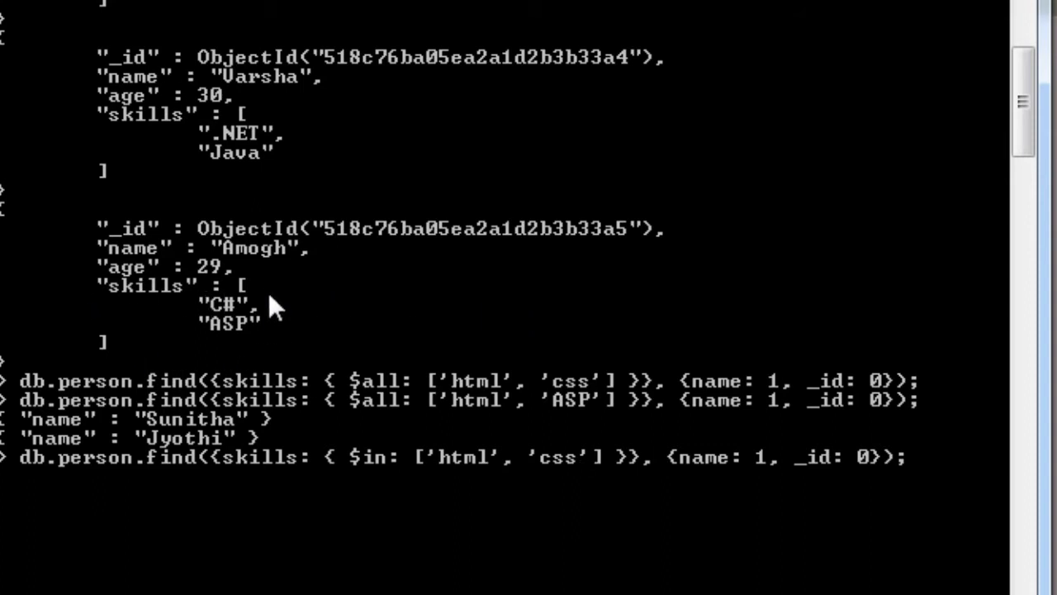
mouse_move(755, 297)
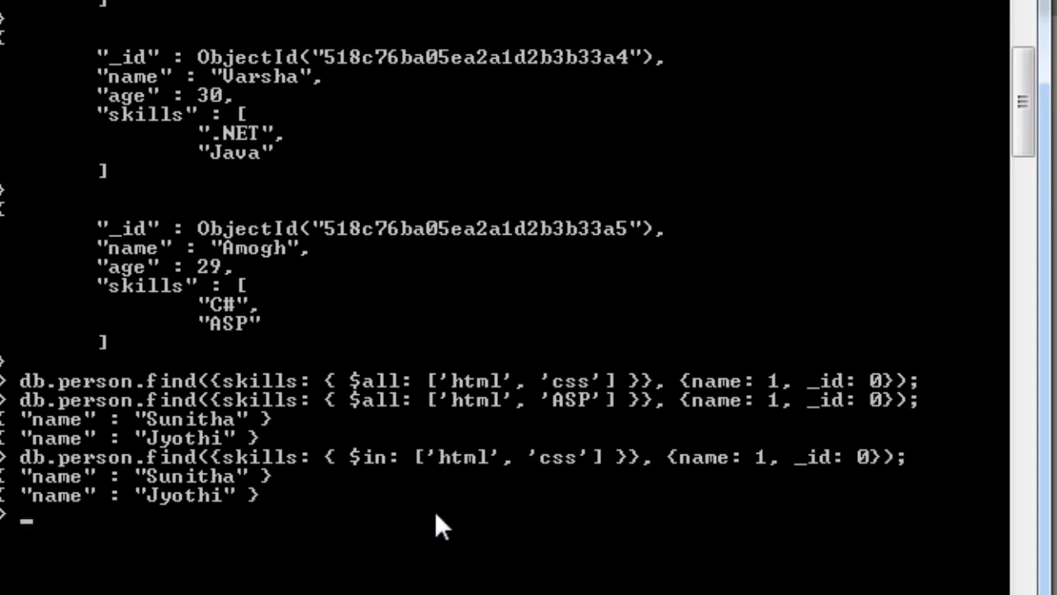
mouse_move(256, 186)
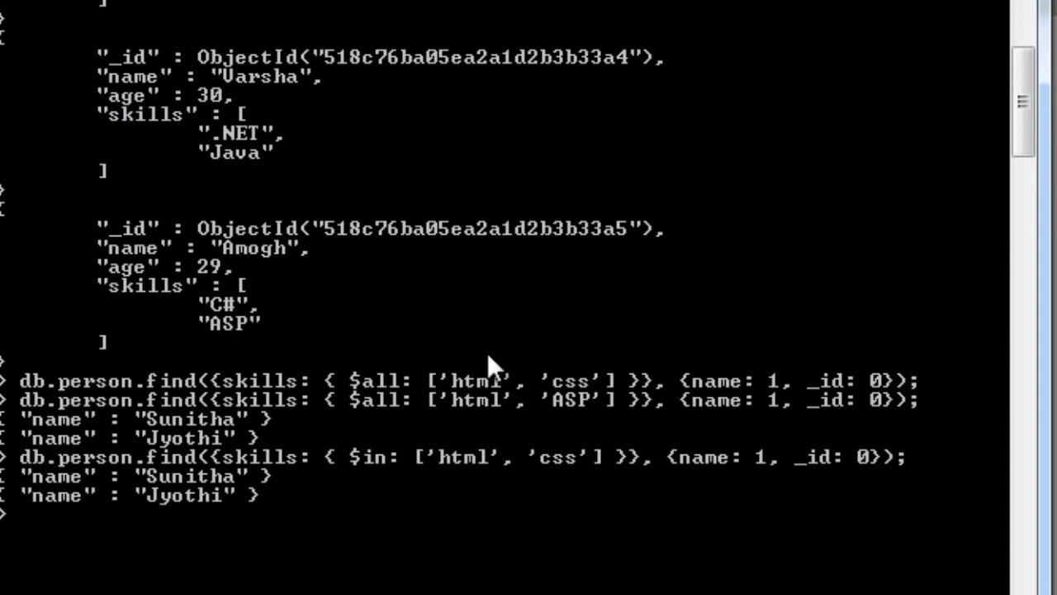
- Run $in skill queries for html/css, java and Java: Sunitha and Jyothi, nothing, Varsha
type("db.person.find({skills: { $in: ['html', 'css'] }}, {name: 1, _id: 0});")
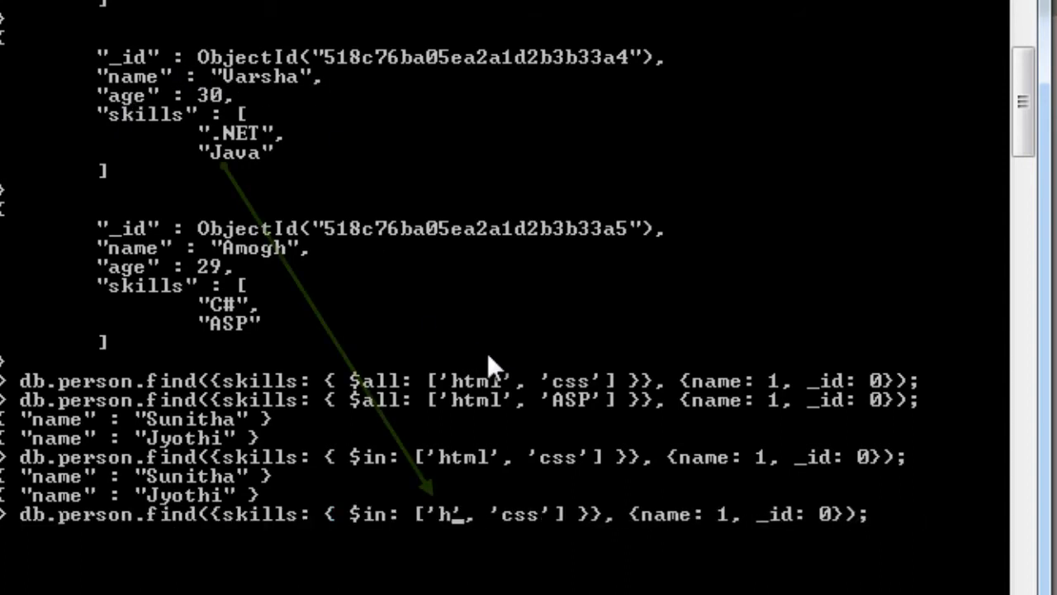
type("java")
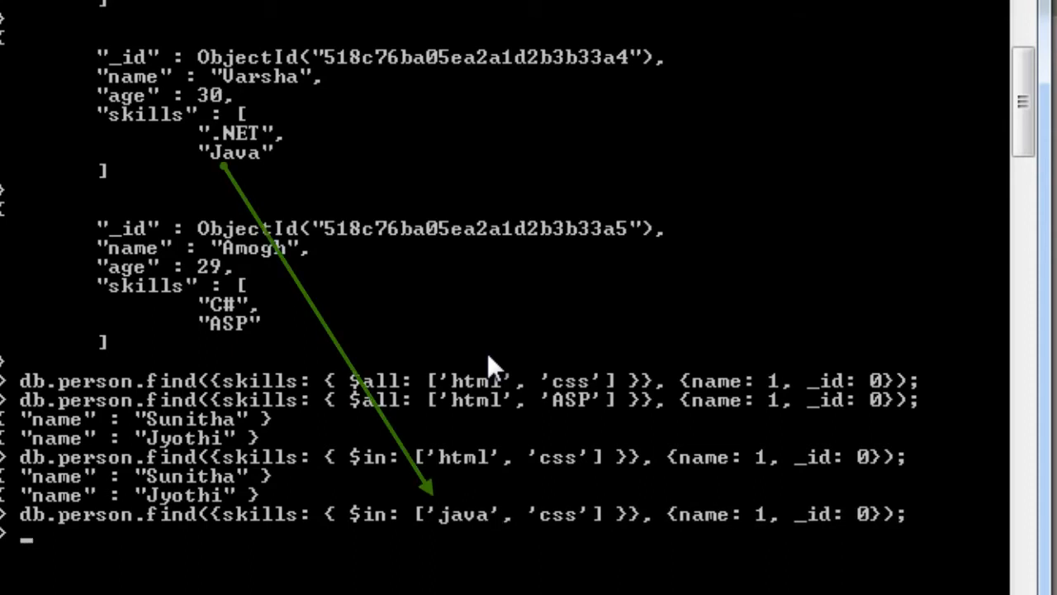
key("enter")
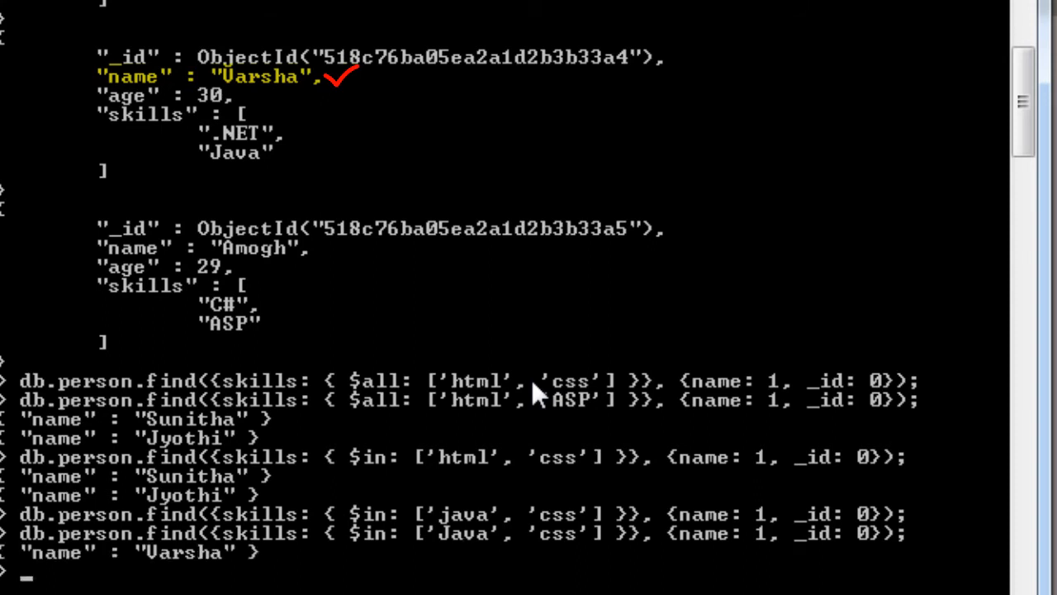
mouse_move(221, 165)
type("db.person.find({skills: { $nin: ['Java', 'css'] }}, {name: 1, _id: 0});")
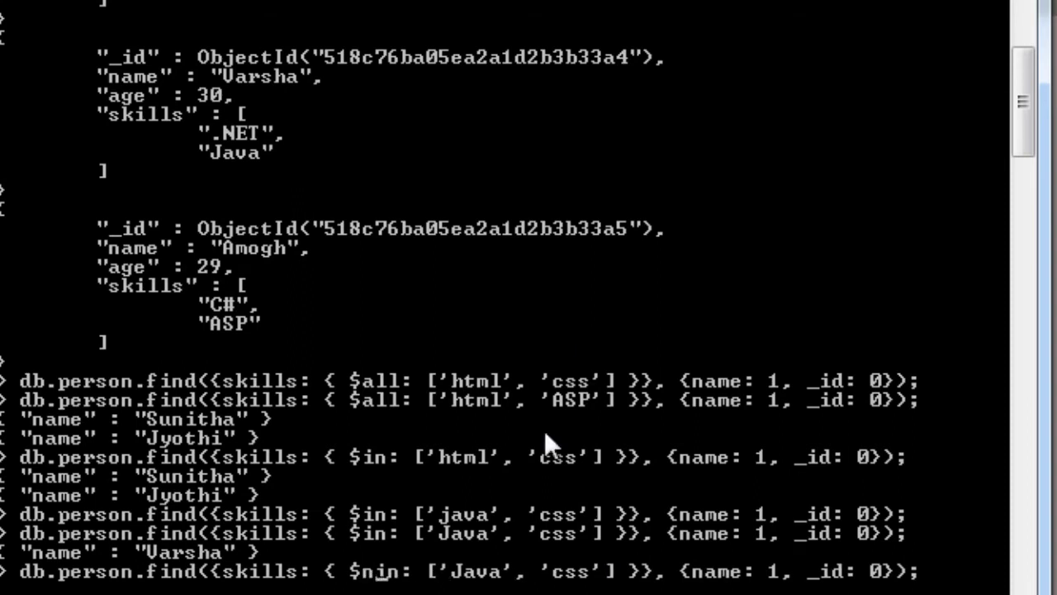
mouse_move(475, 583)
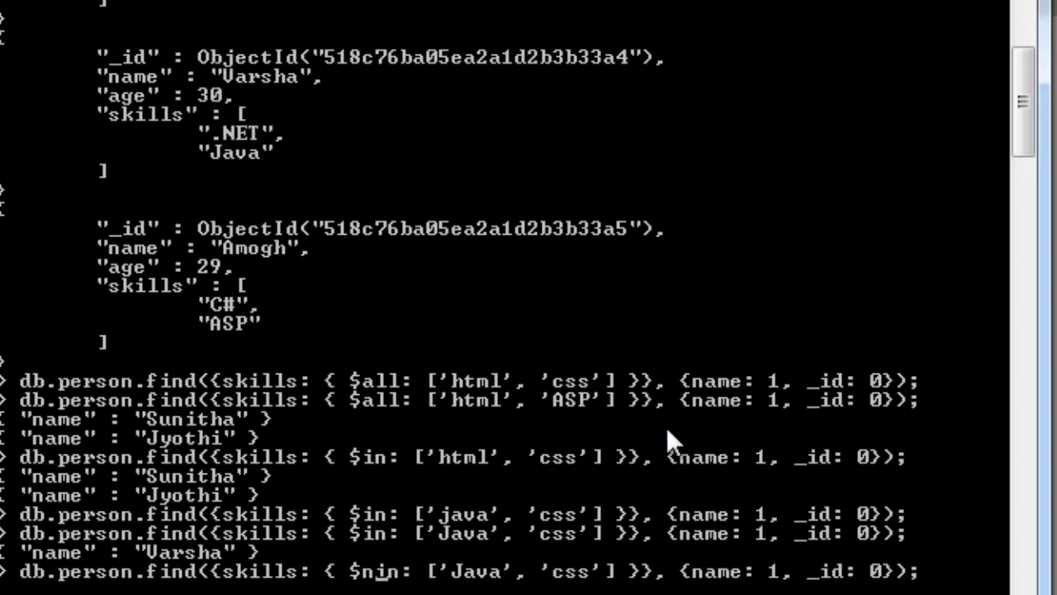
mouse_move(216, 249)
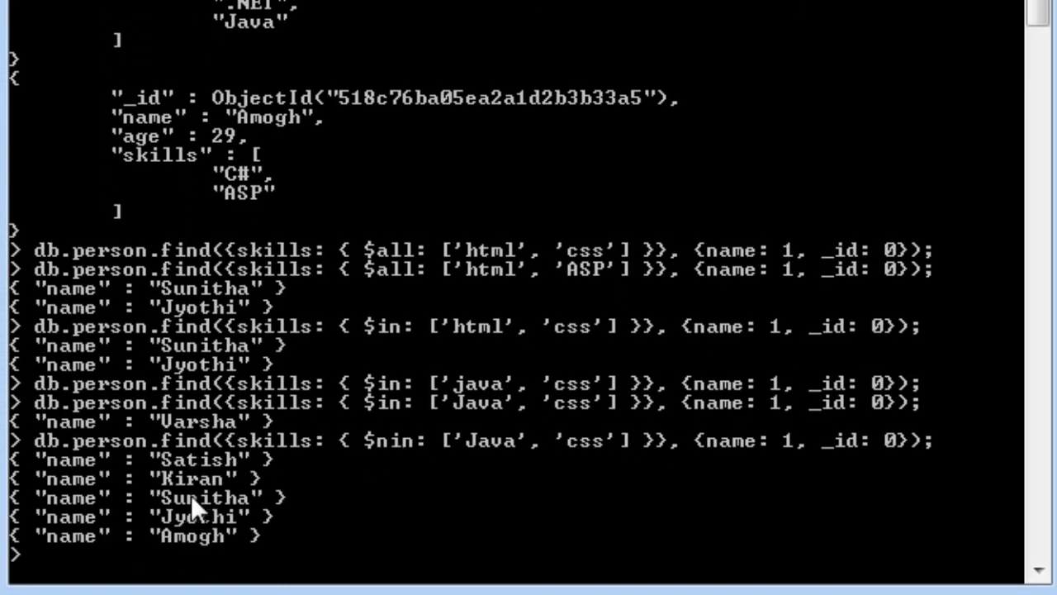
mouse_move(458, 495)
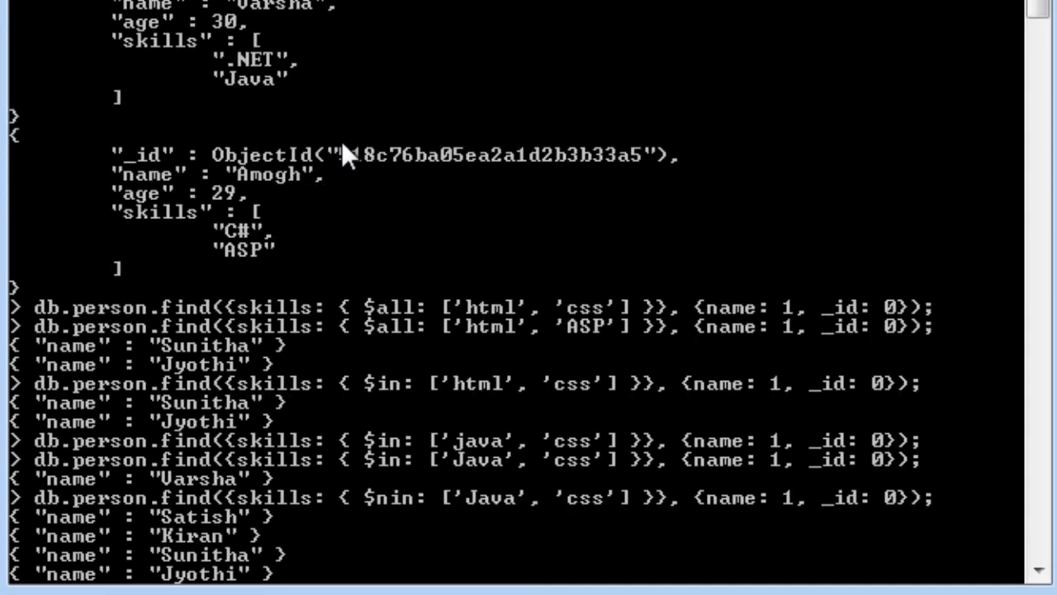
mouse_move(411, 15)
type("db.person.find({skills: { $nin: ['Java', 'ASP'] }}, {name: 1, _id: 0});")
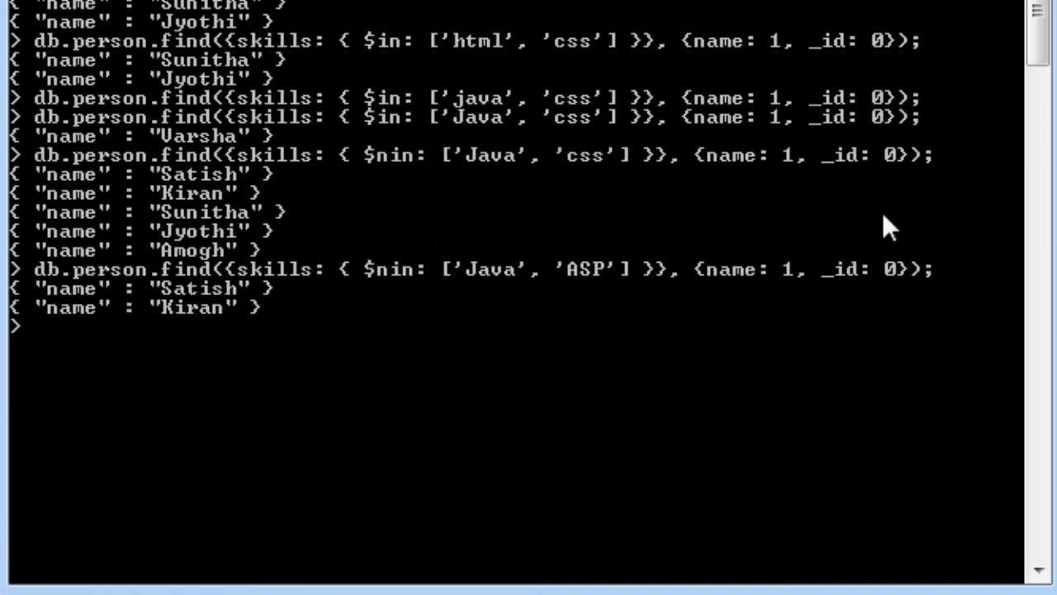
mouse_move(475, 346)
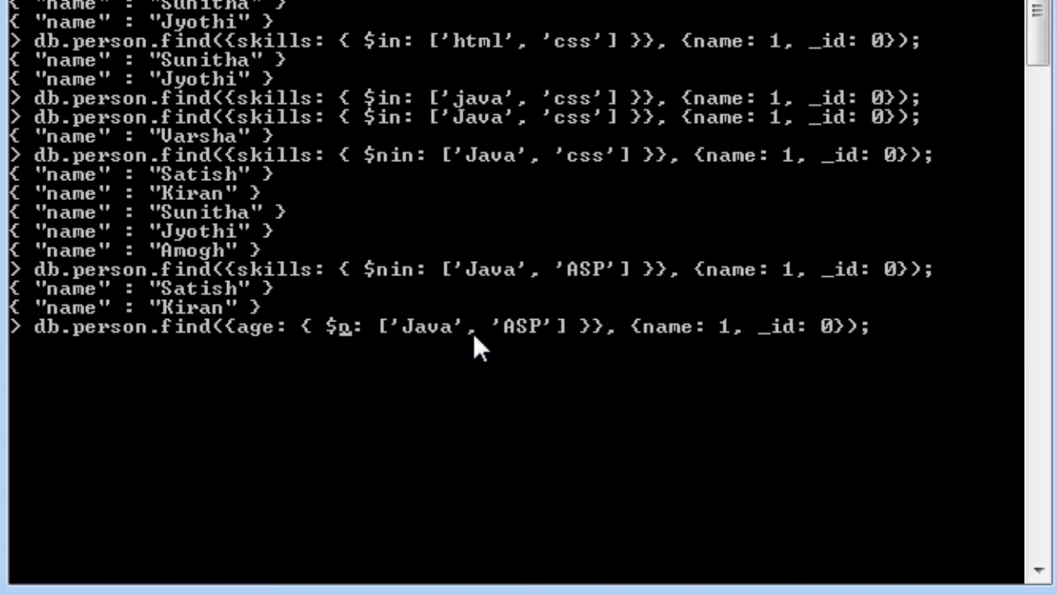
- Query names with age $gt 25, returning Kiran, Varsha and Amogh
type("gt")
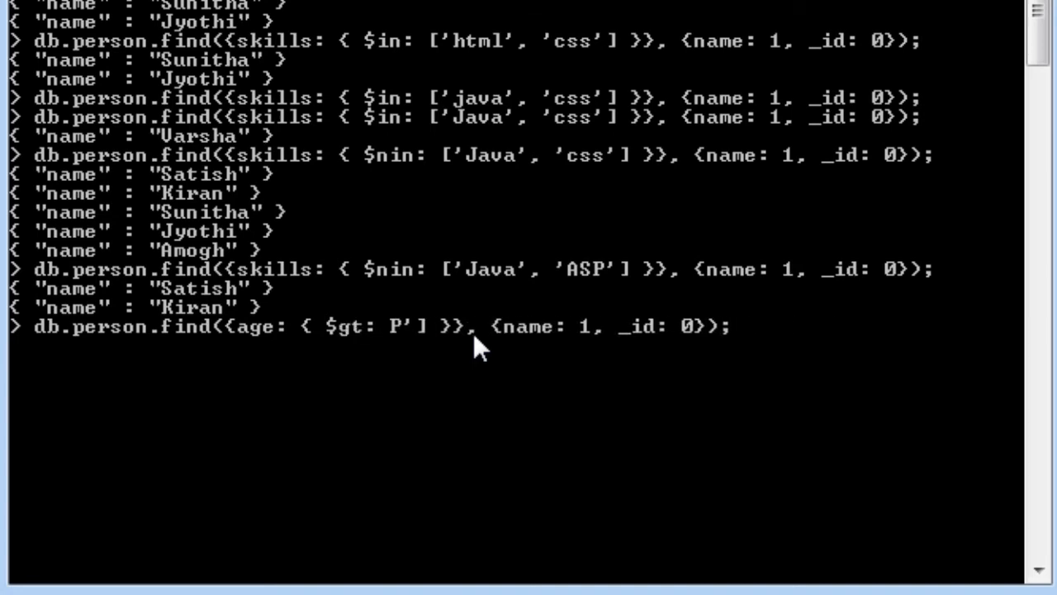
type("2")
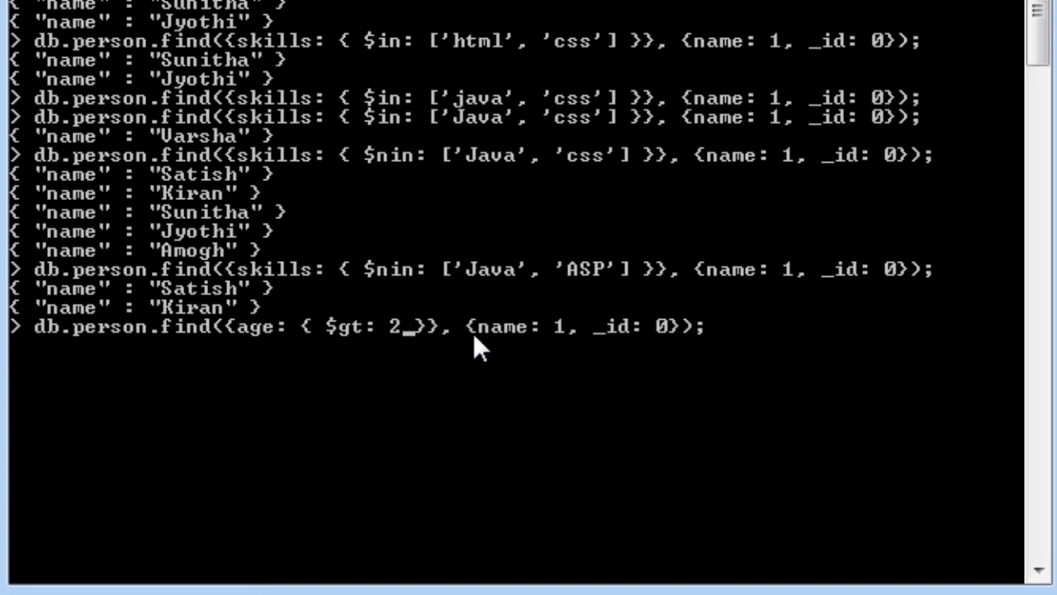
type("5")
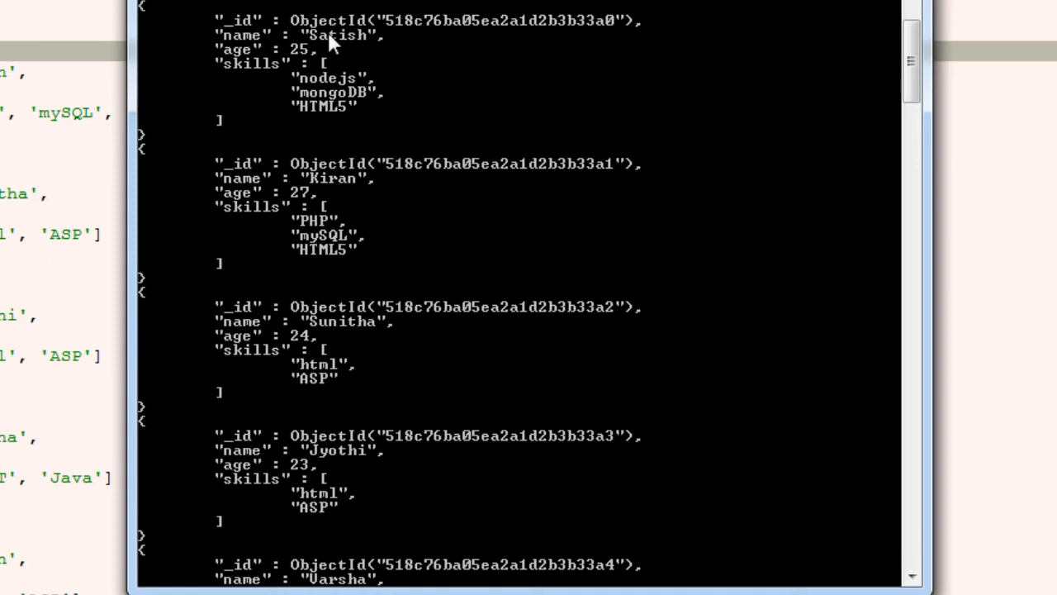
- Rerun the age query with $gte 25, which adds Satish
scroll("down", 3)
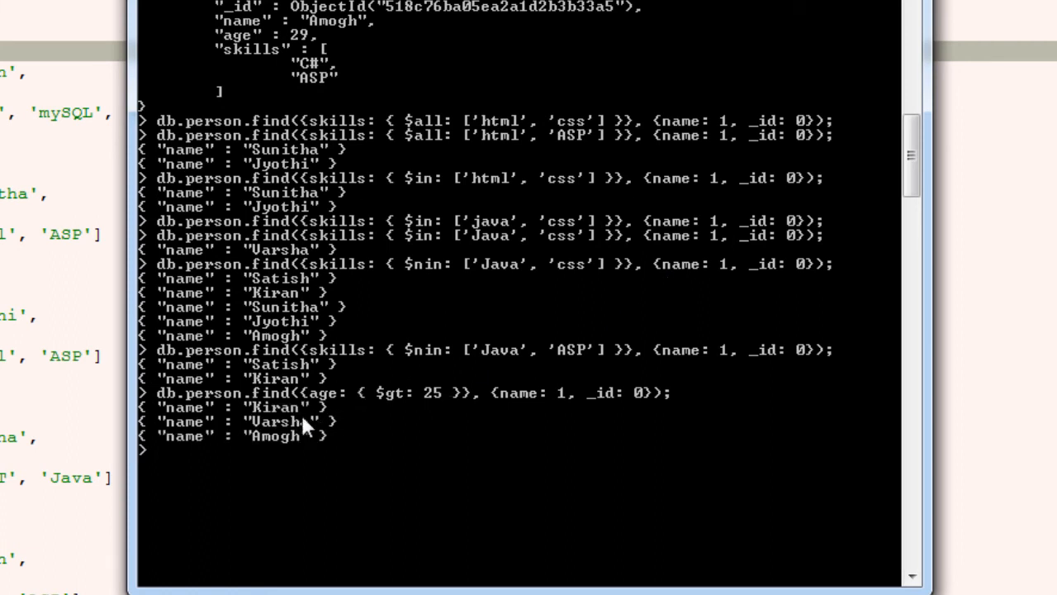
mouse_move(316, 450)
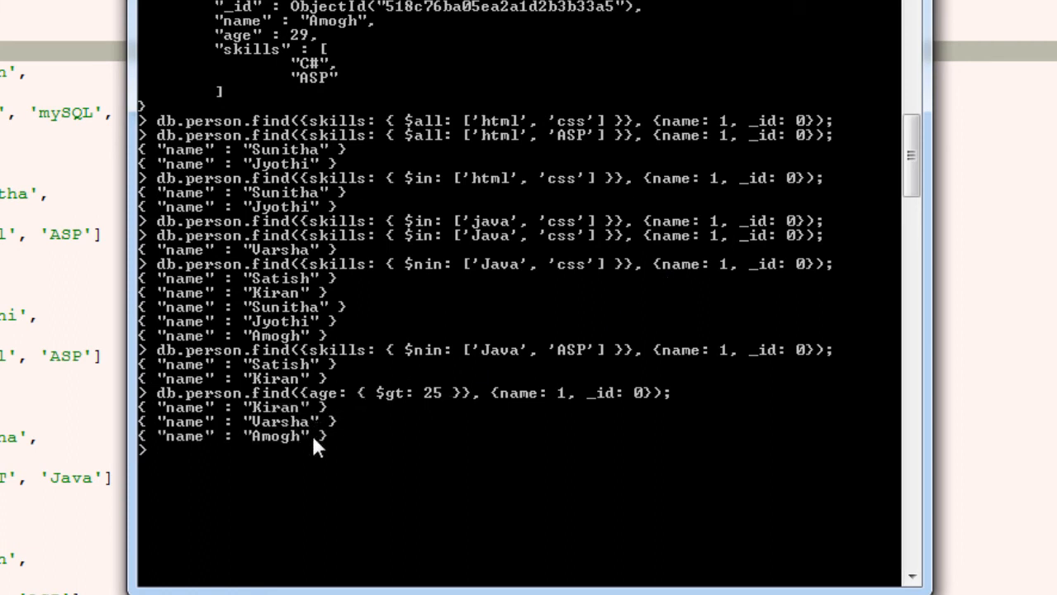
type("db.person.find({age: { $gt: 25 }}, {name: 1, _id: 0});")
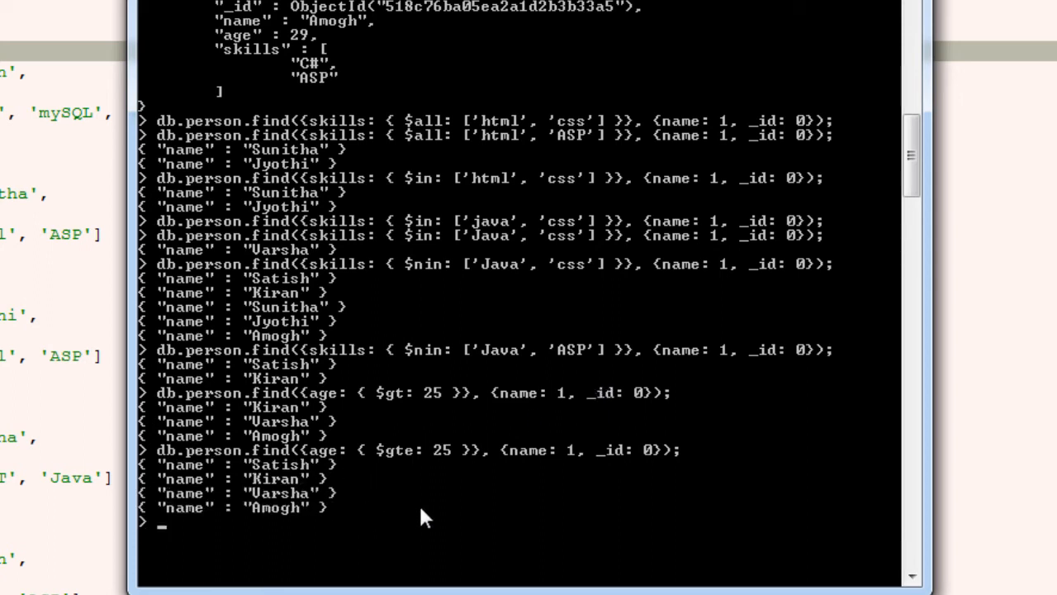
type("db.person.find({age: { $gte: 25 }}, {name: 1, _id: 0});")
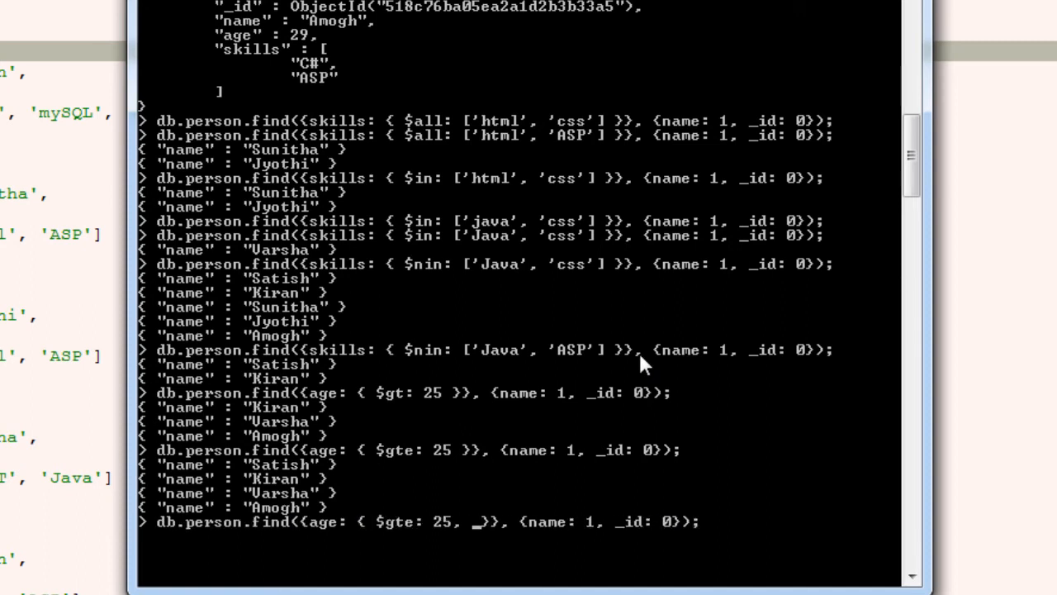
- Query ages $gte 25 and $lt 29, returning Satish and Kiran
type("$lt:")
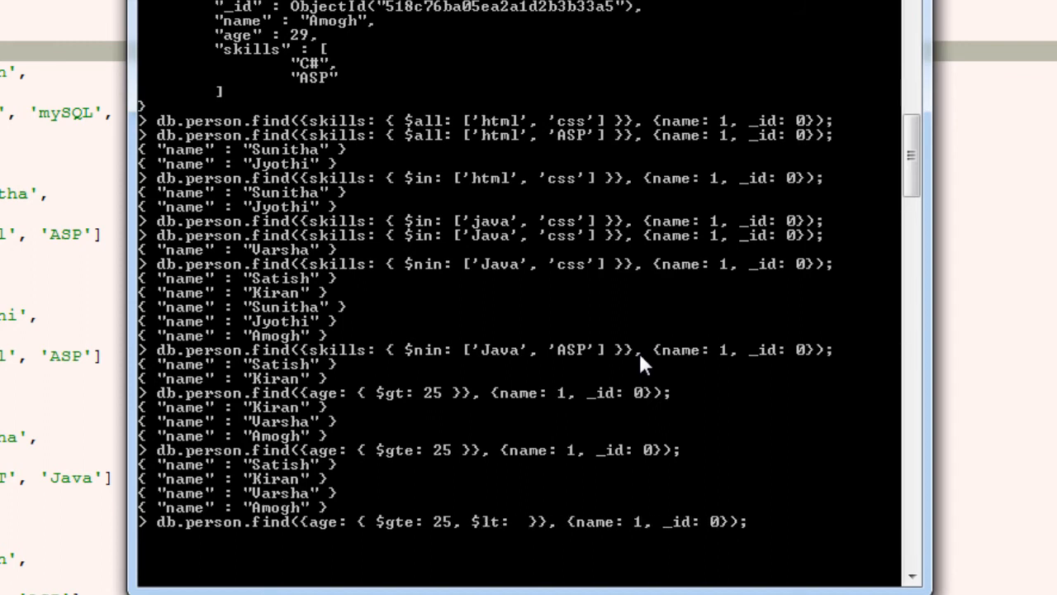
type("29")
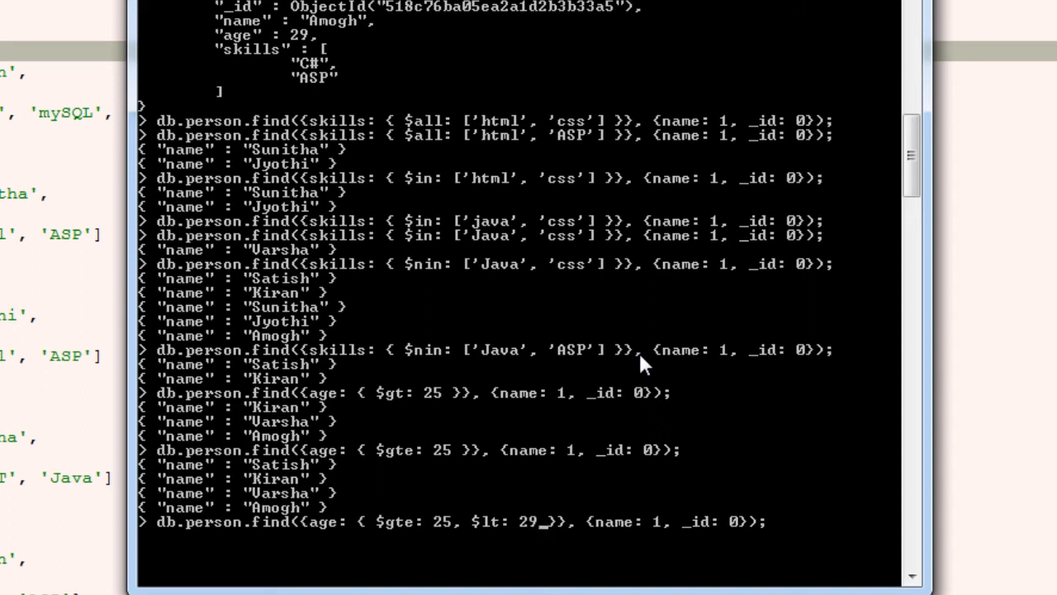
mouse_move(632, 363)
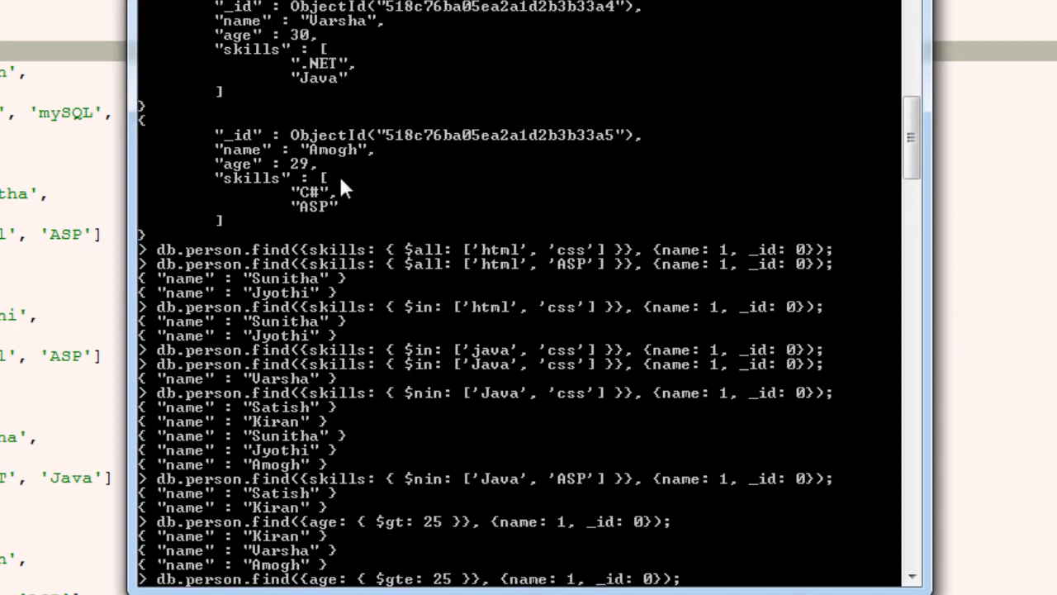
mouse_move(303, 169)
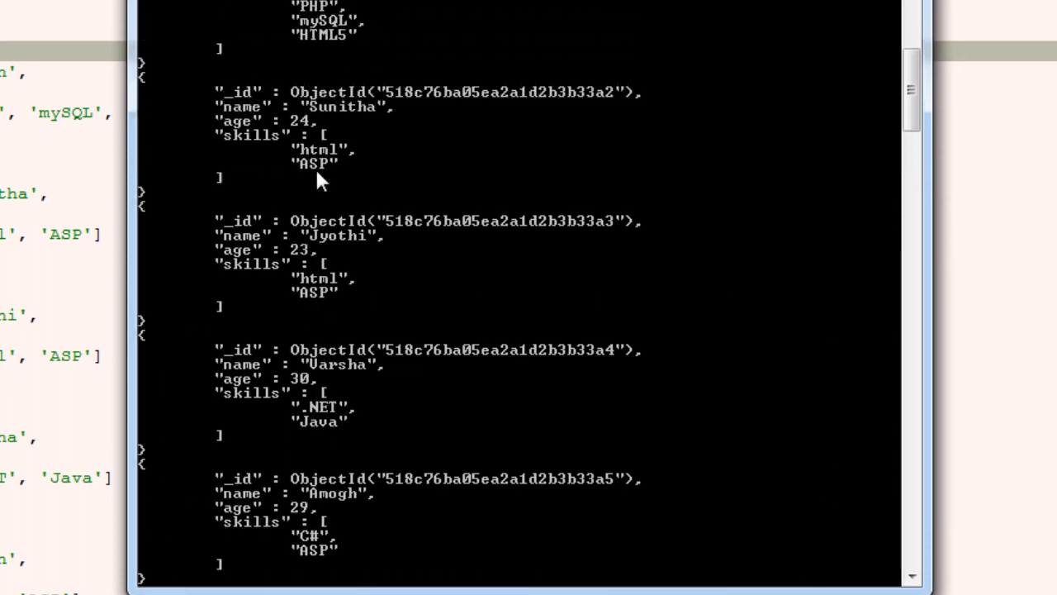
scroll("up", 3)
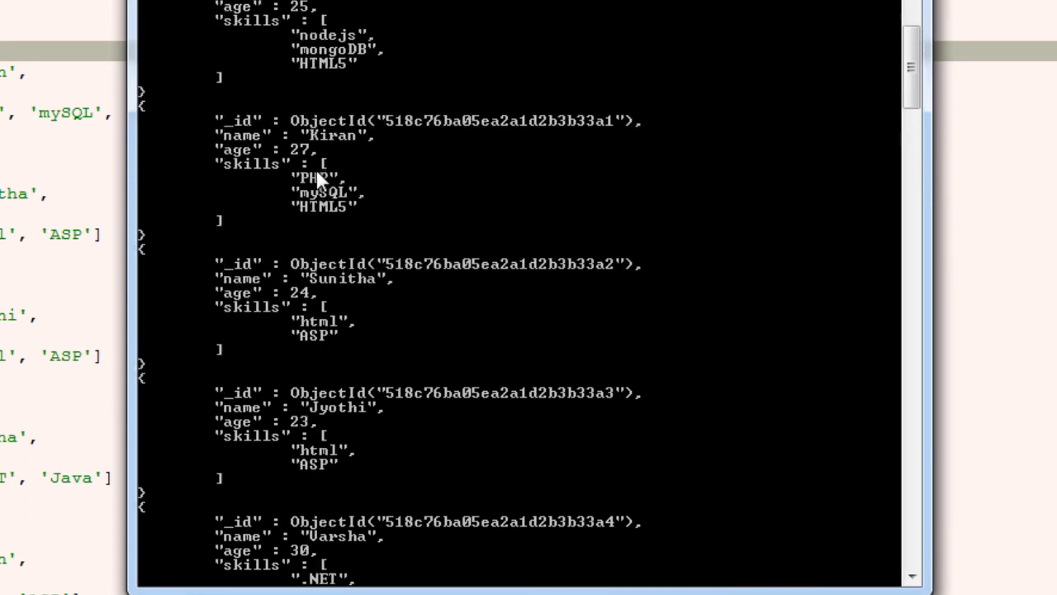
mouse_move(309, 174)
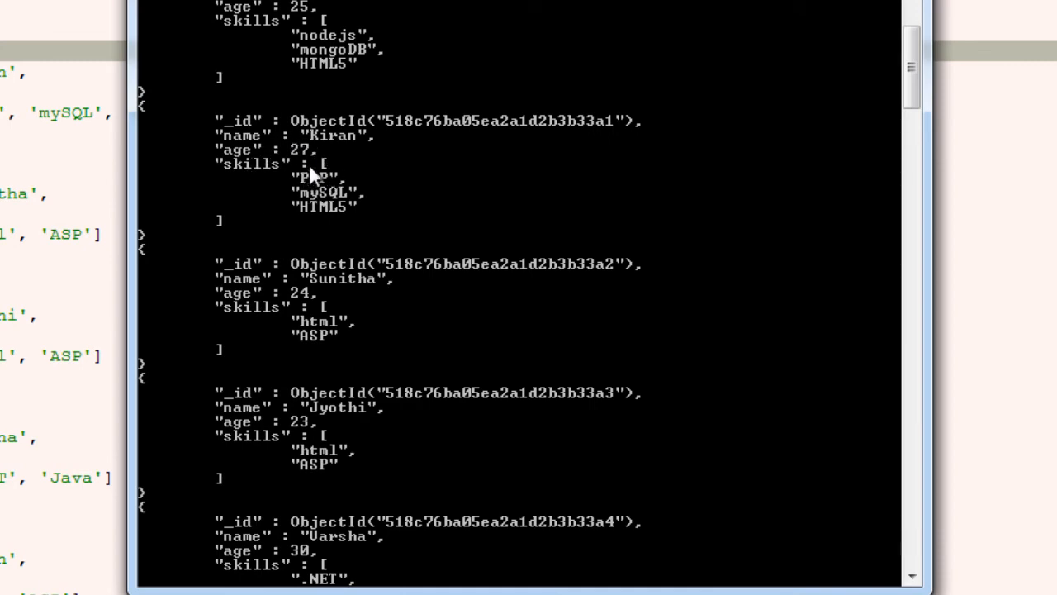
scroll("down", 3)
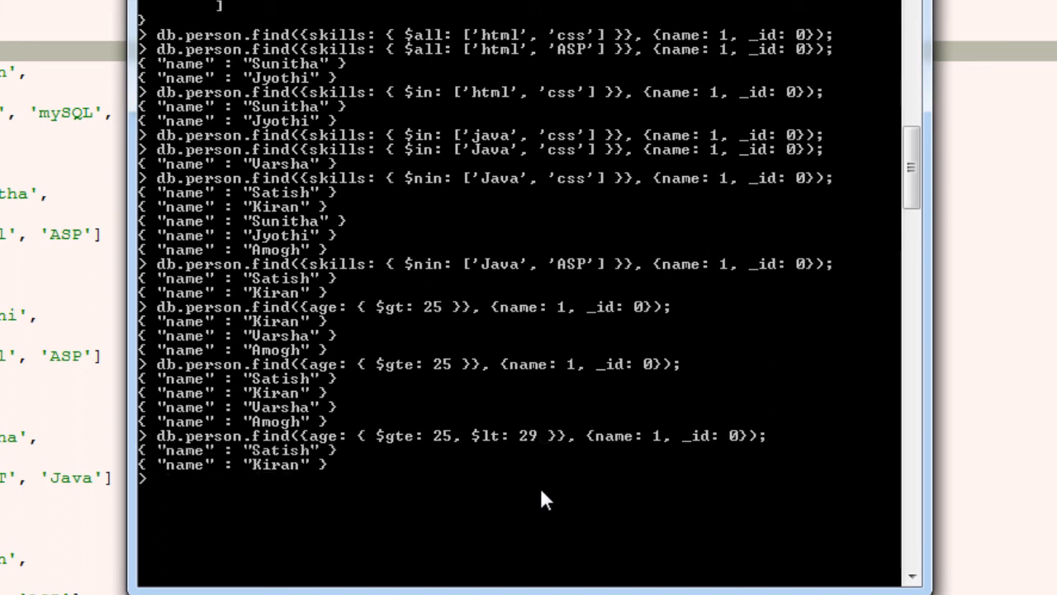
mouse_move(314, 465)
type("db.person.find({age: { $gt: 25, $lt: 29 }}, {name: 1, _id: 0});")
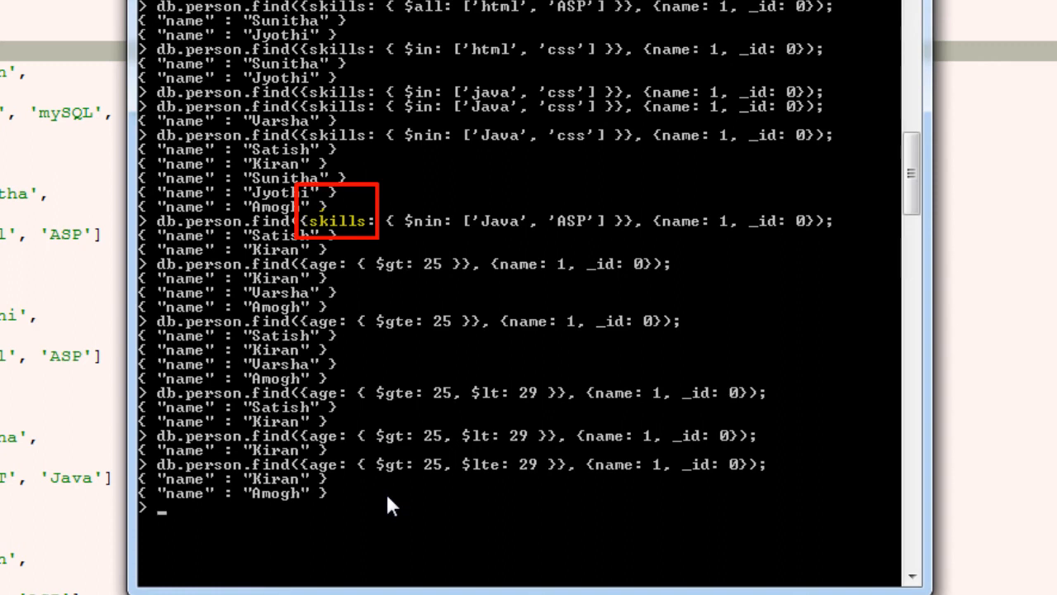
mouse_move(434, 500)
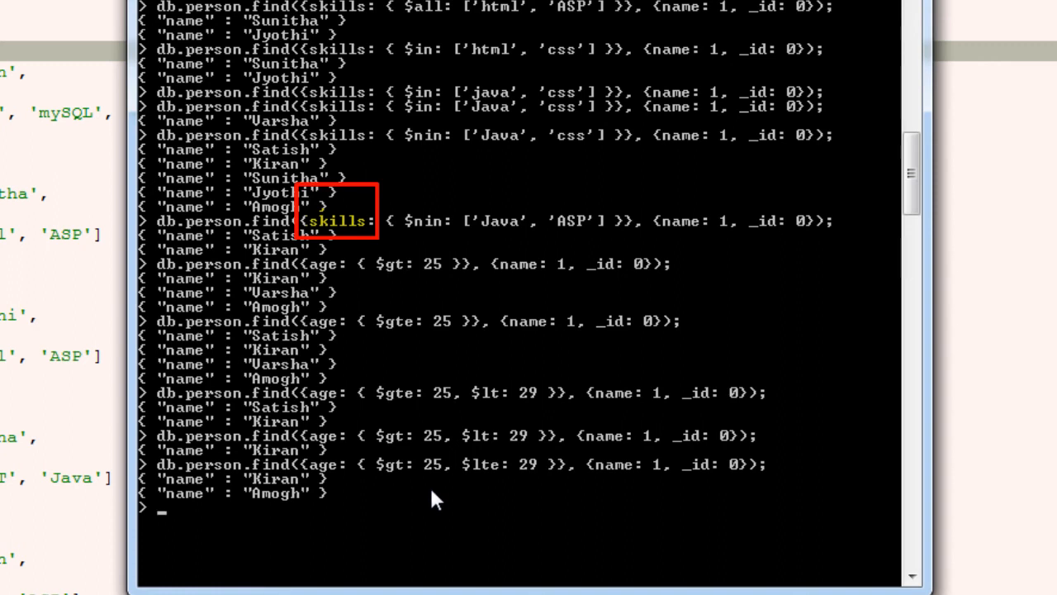